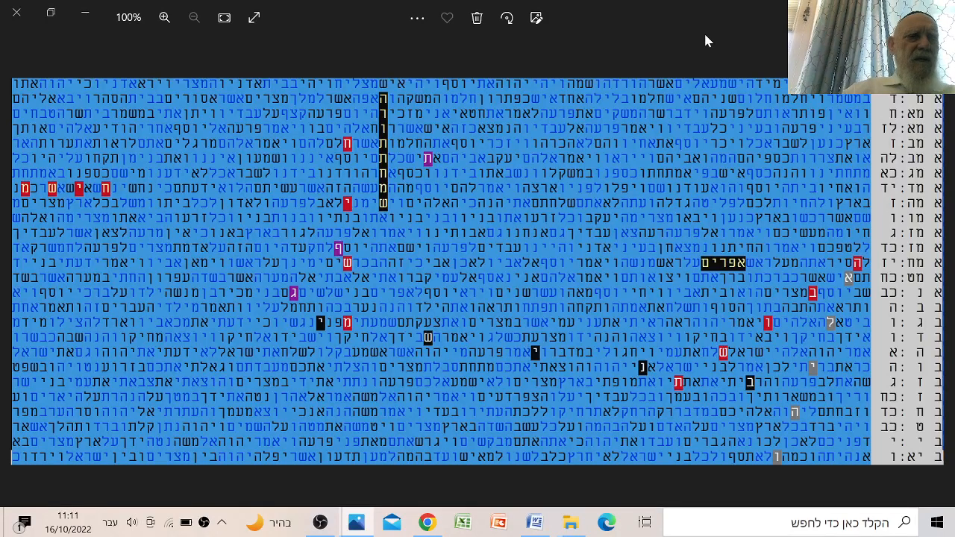
mouse_move(618, 86)
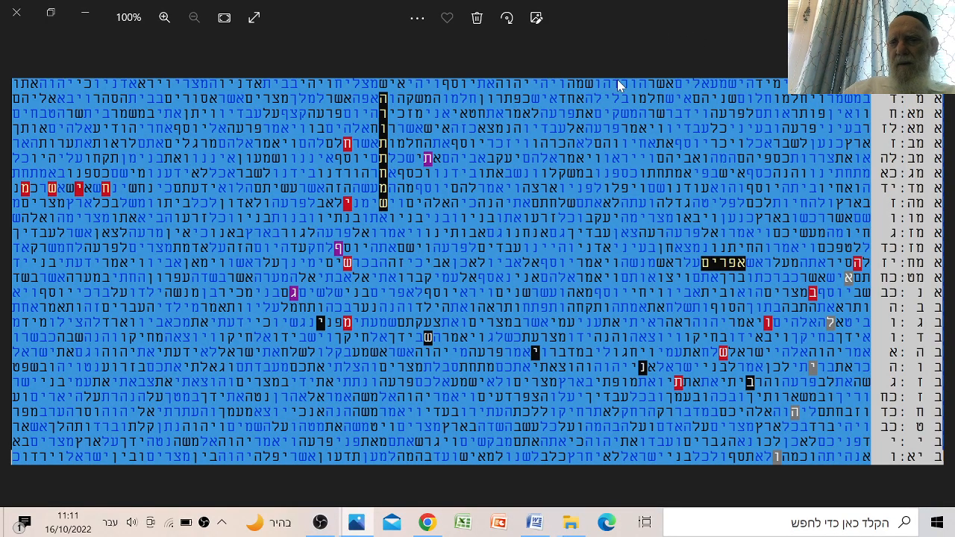
mouse_move(483, 137)
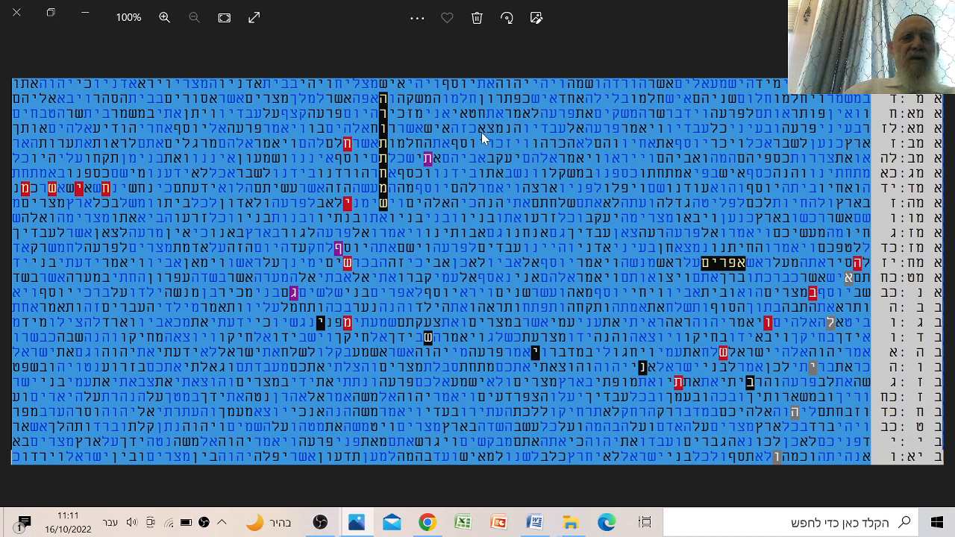
mouse_move(391, 111)
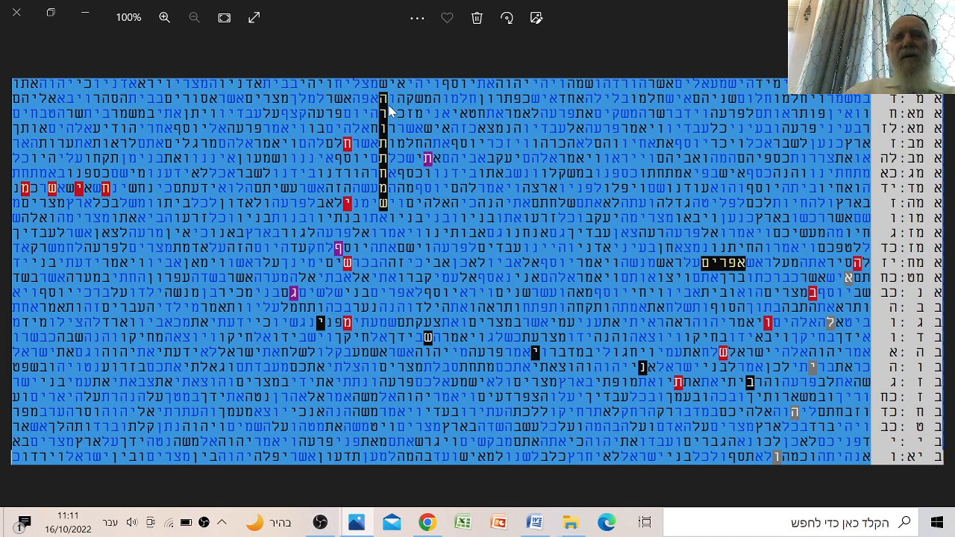
mouse_move(384, 196)
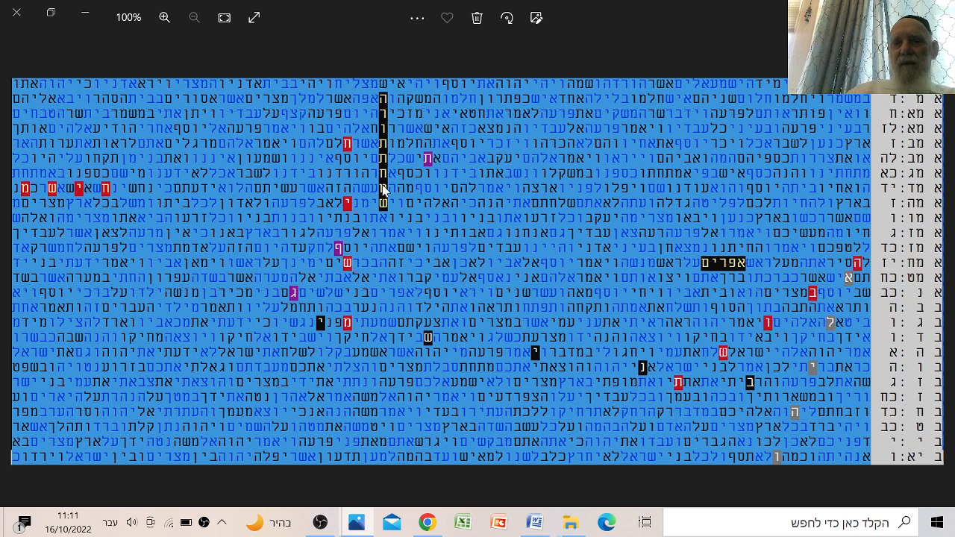
mouse_move(386, 114)
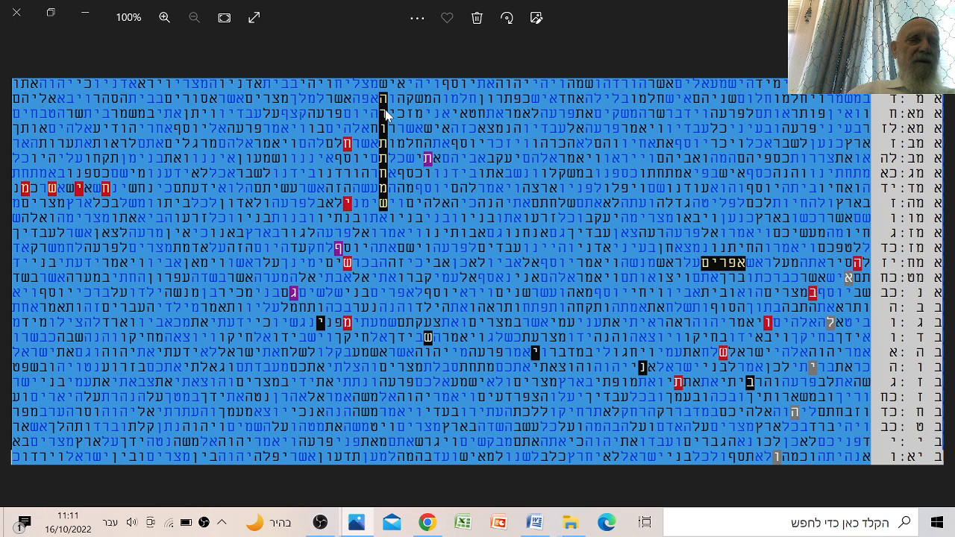
mouse_move(383, 206)
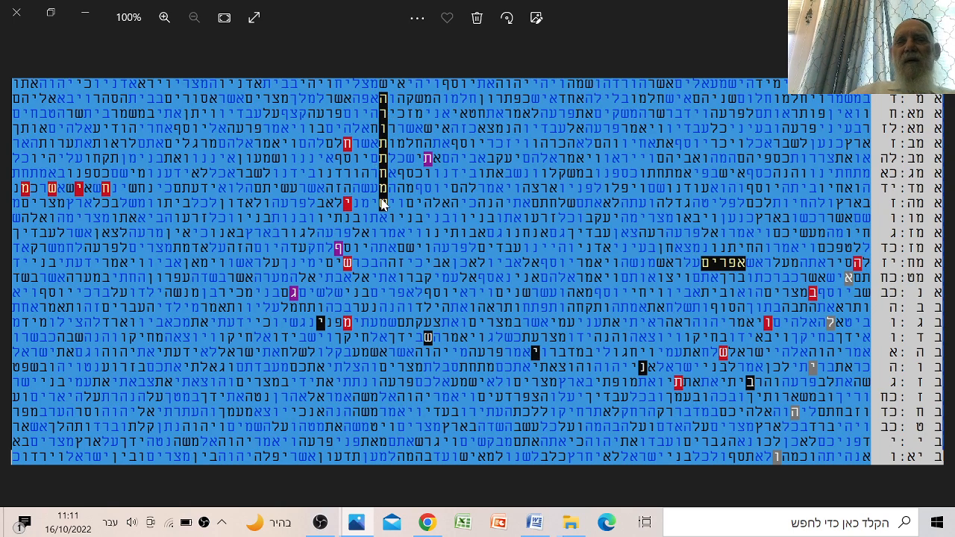
mouse_move(383, 114)
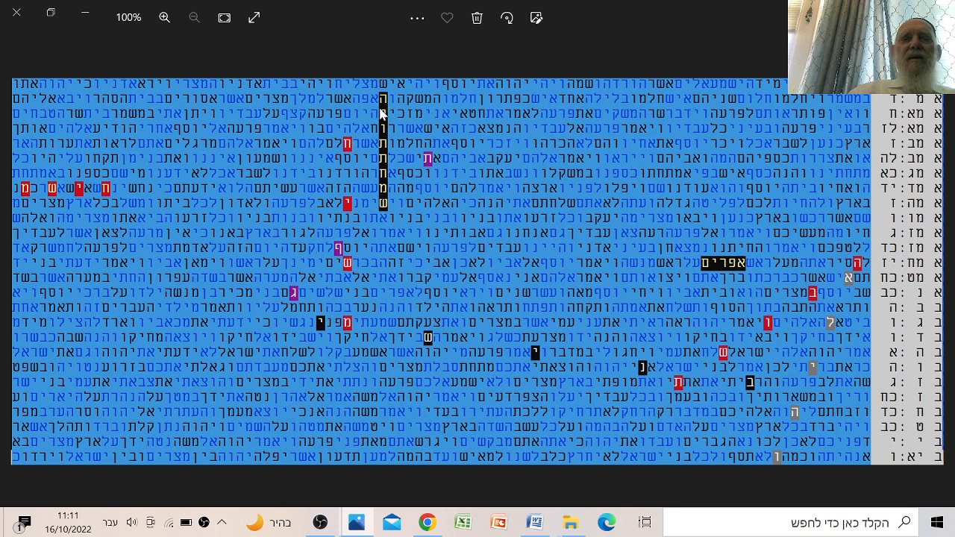
mouse_move(389, 143)
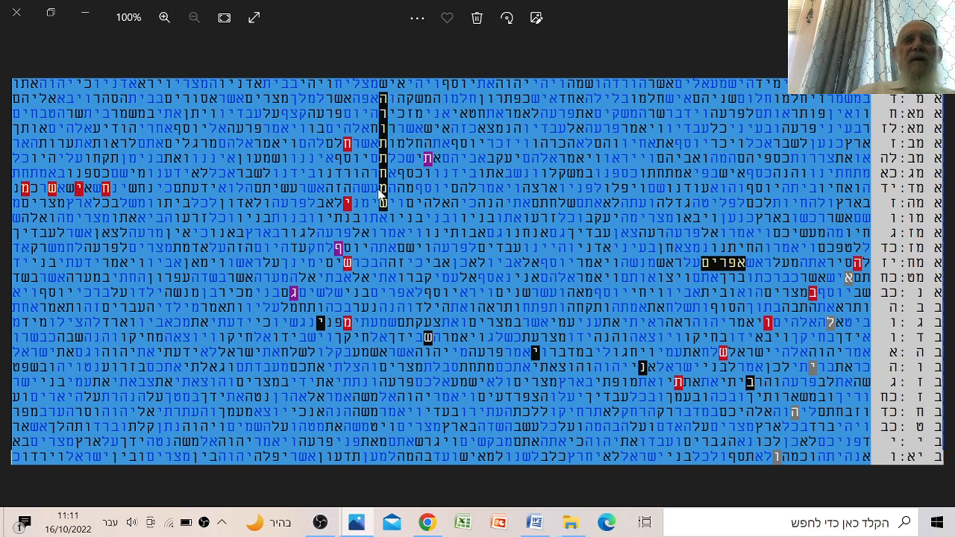
mouse_move(383, 173)
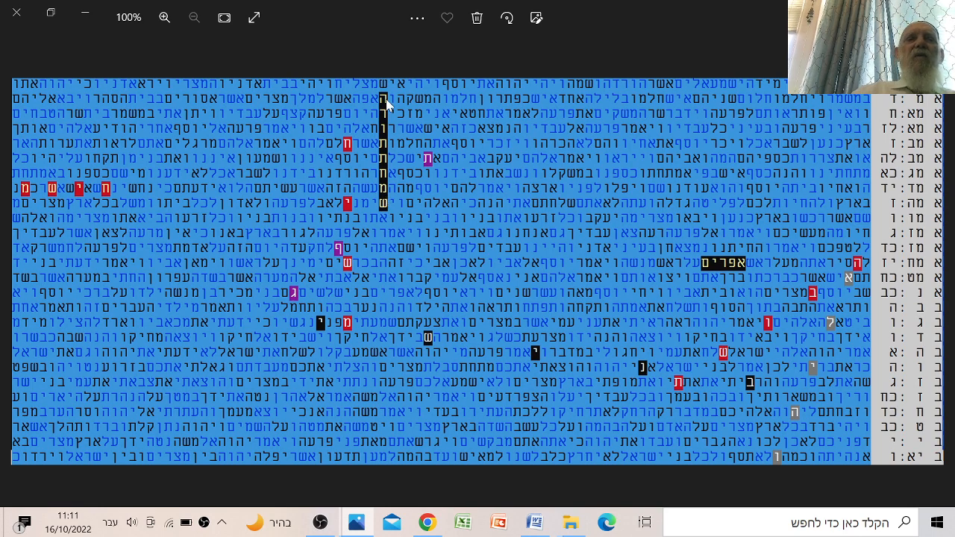
mouse_move(390, 149)
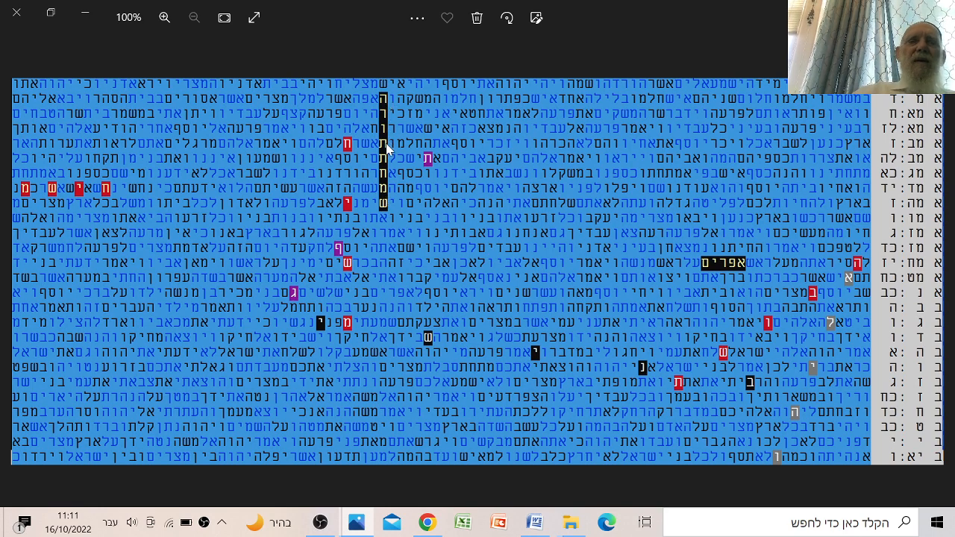
mouse_move(387, 207)
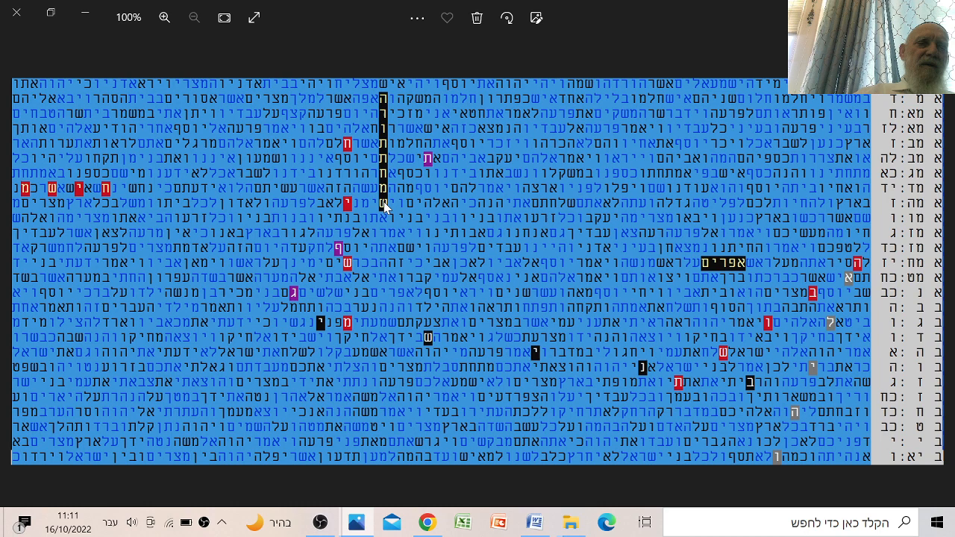
mouse_move(394, 106)
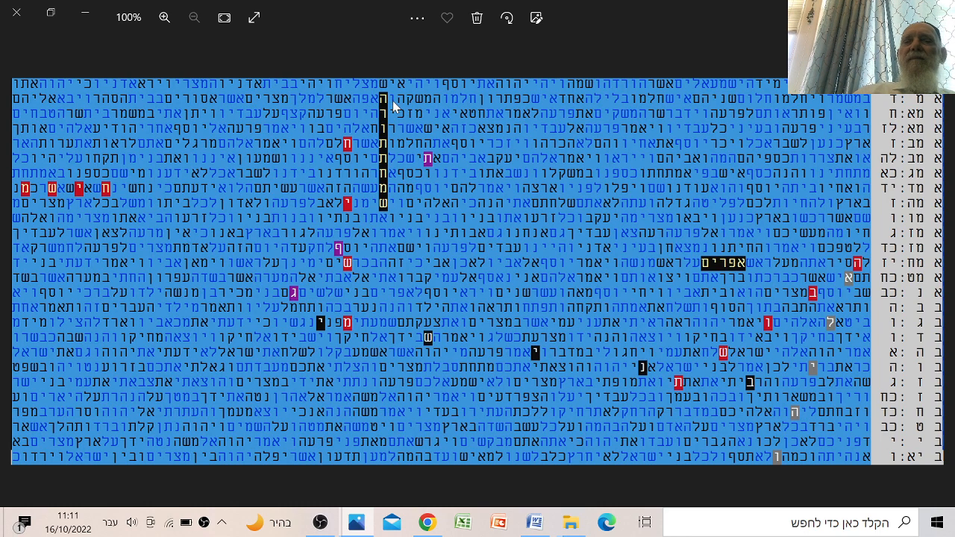
mouse_move(384, 186)
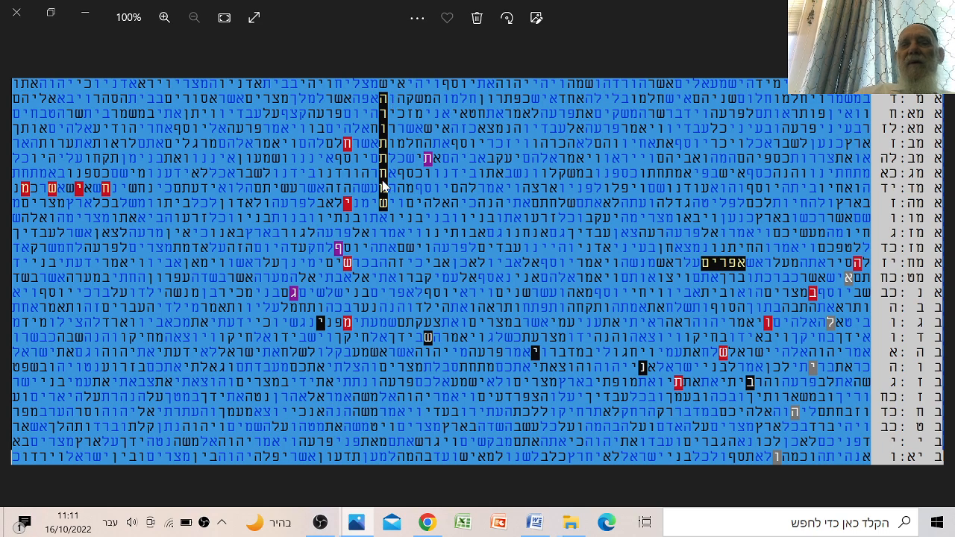
mouse_move(388, 213)
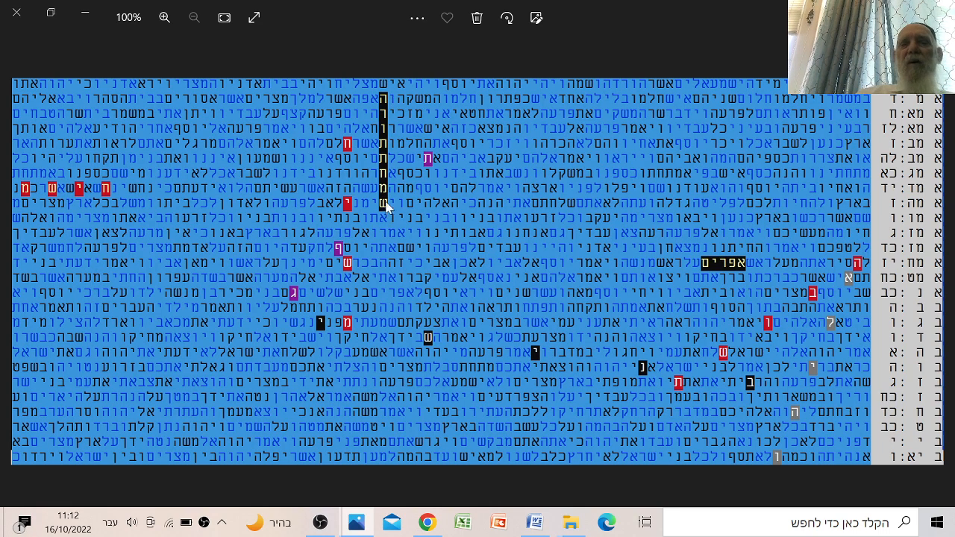
mouse_move(384, 89)
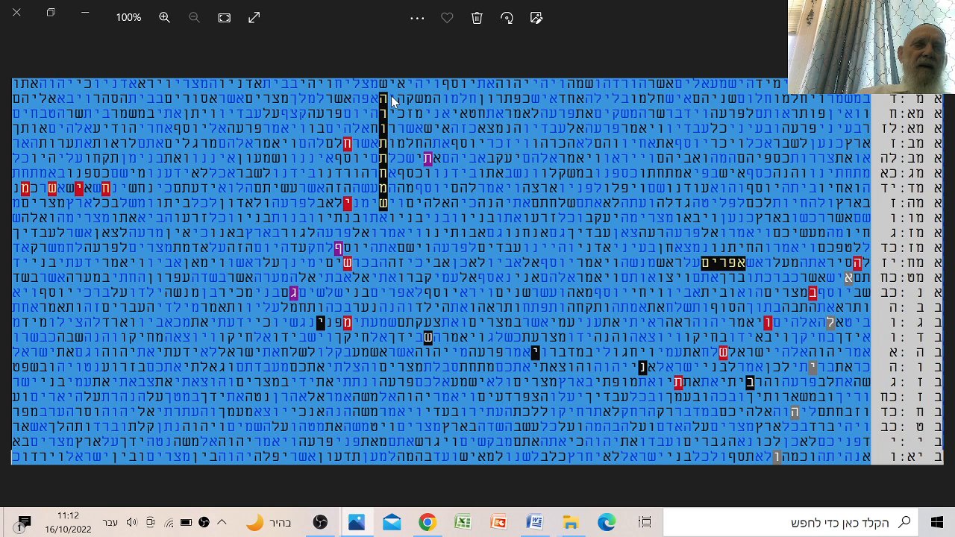
mouse_move(412, 112)
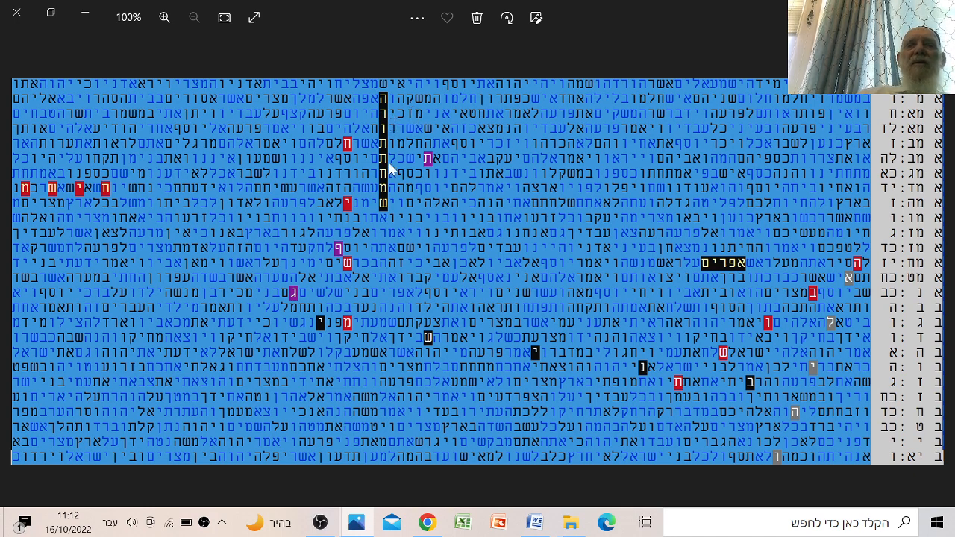
mouse_move(385, 199)
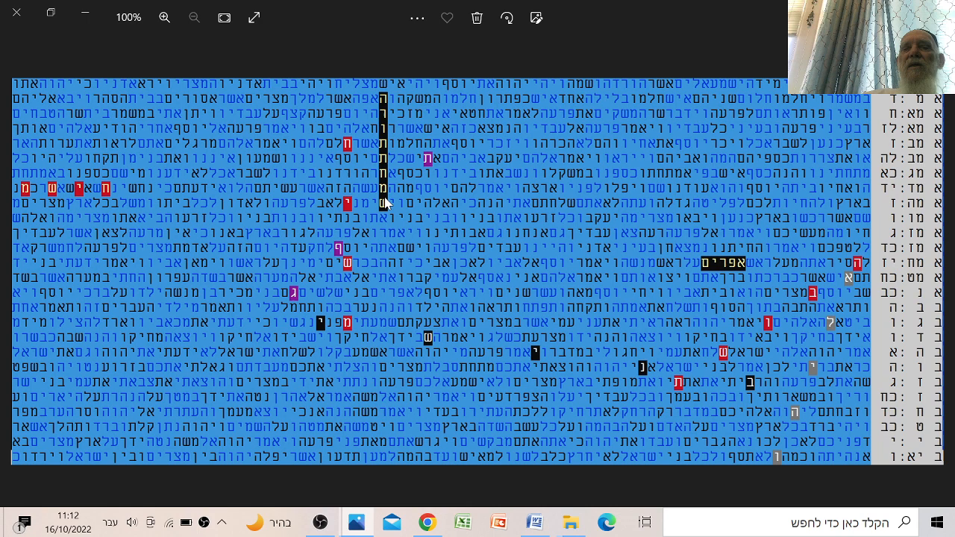
mouse_move(394, 220)
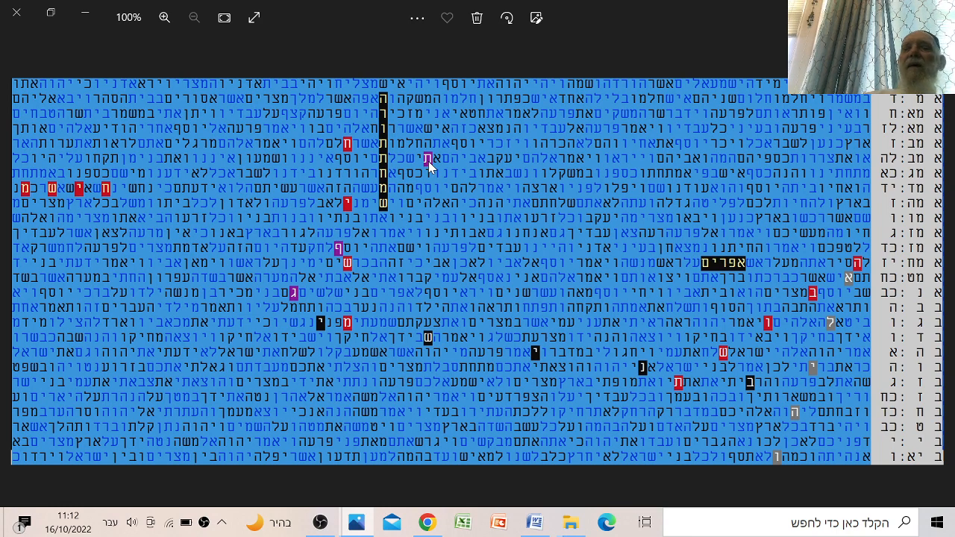
mouse_move(426, 173)
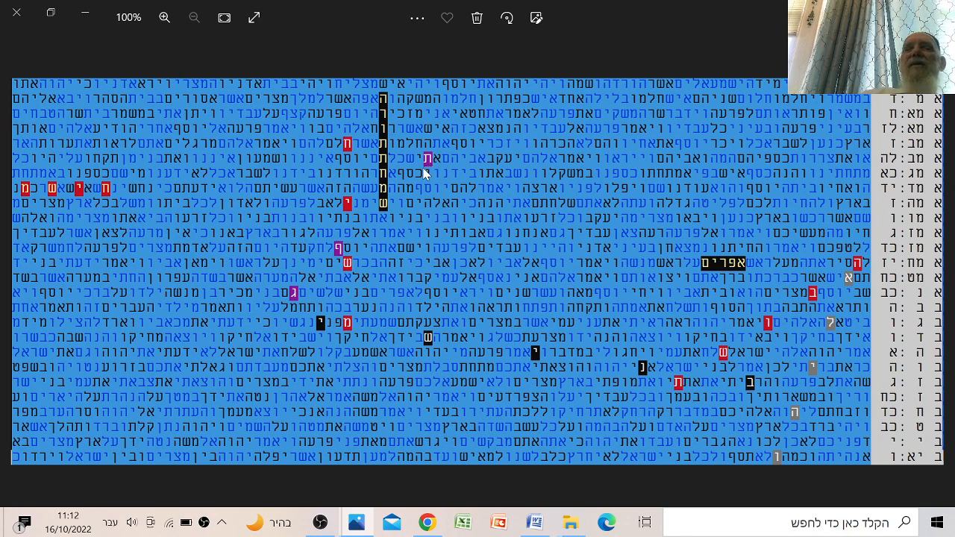
mouse_move(341, 259)
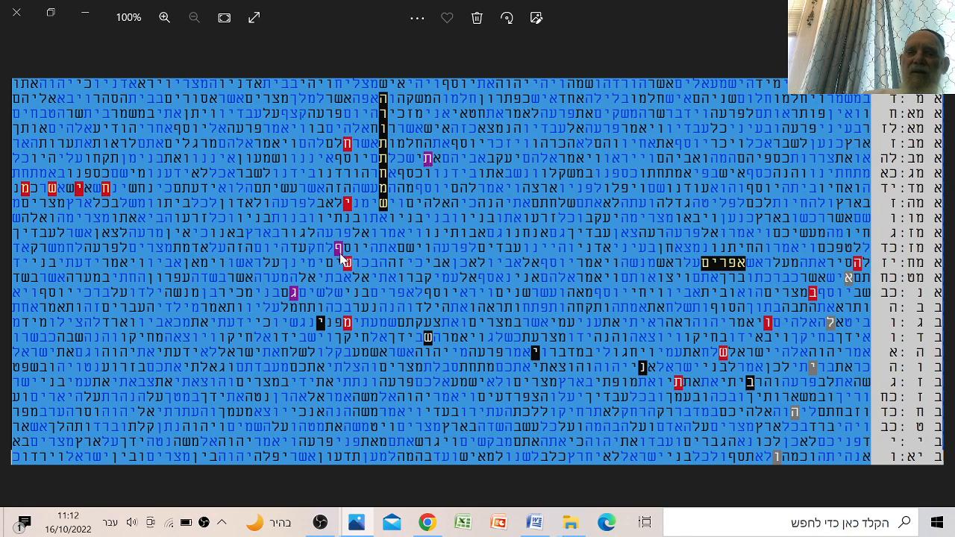
mouse_move(399, 192)
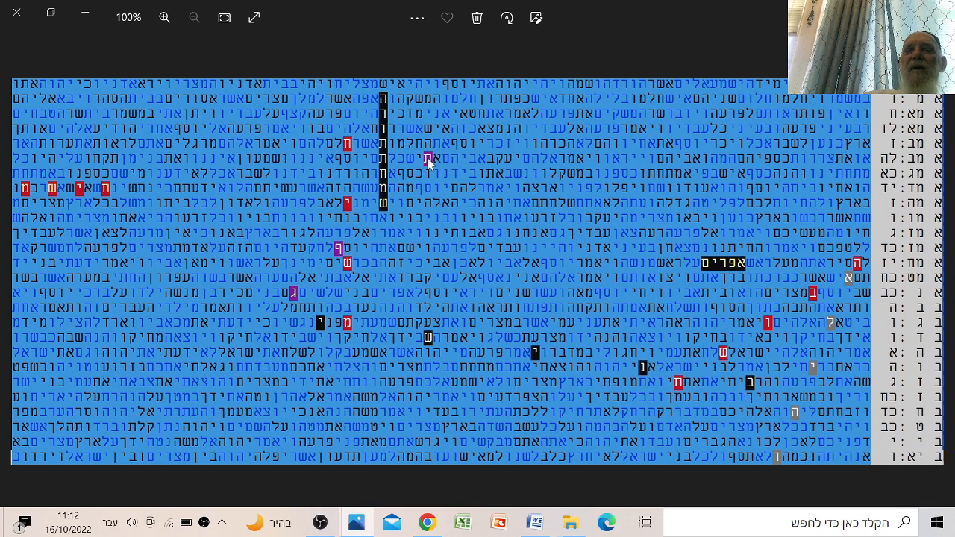
mouse_move(386, 208)
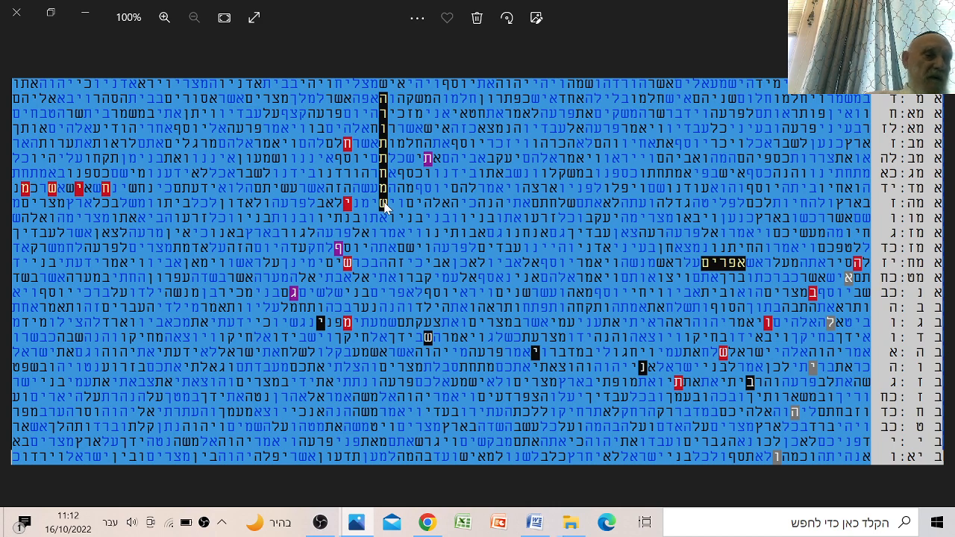
mouse_move(390, 200)
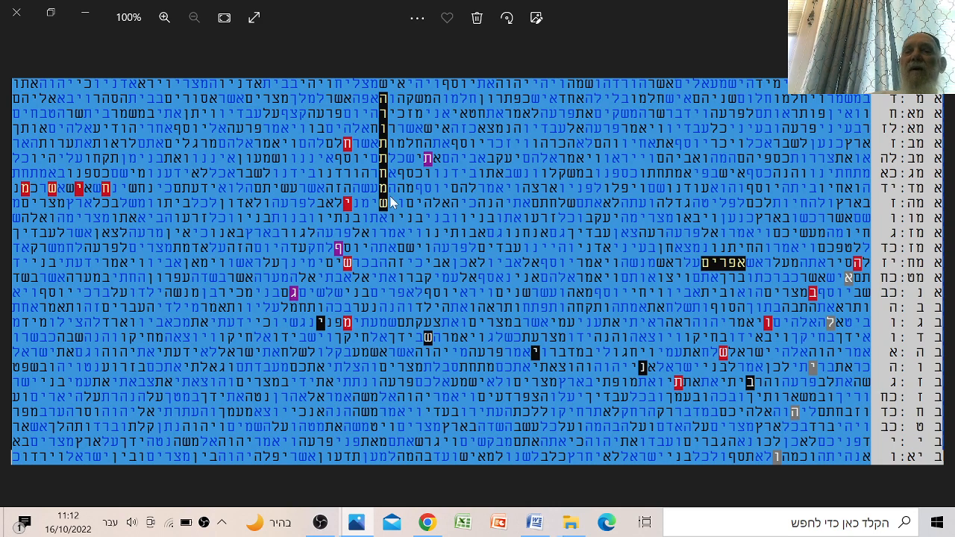
mouse_move(337, 255)
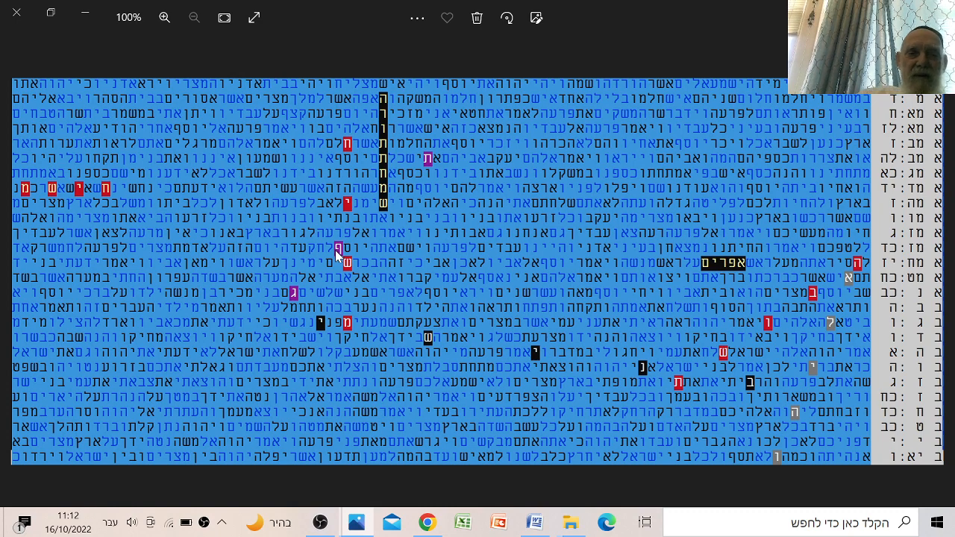
mouse_move(371, 157)
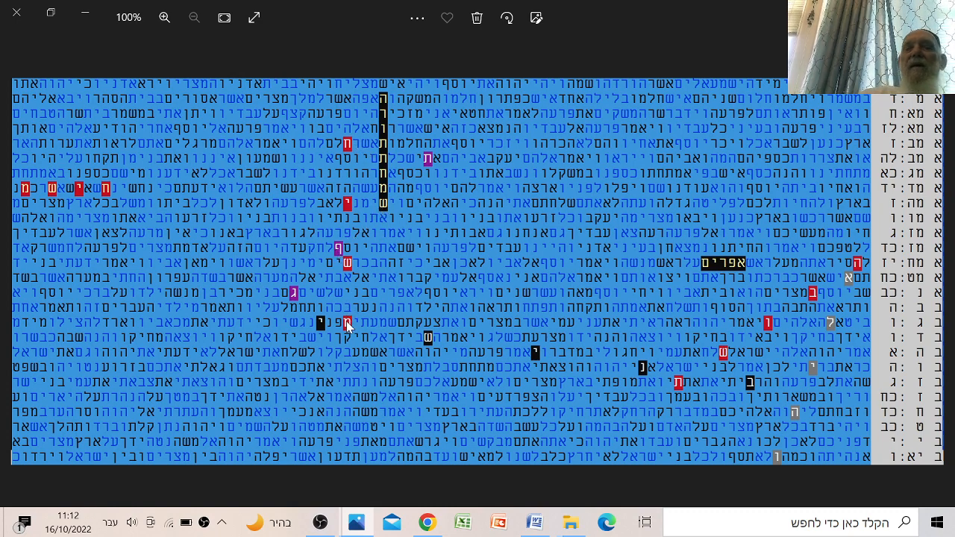
mouse_move(347, 320)
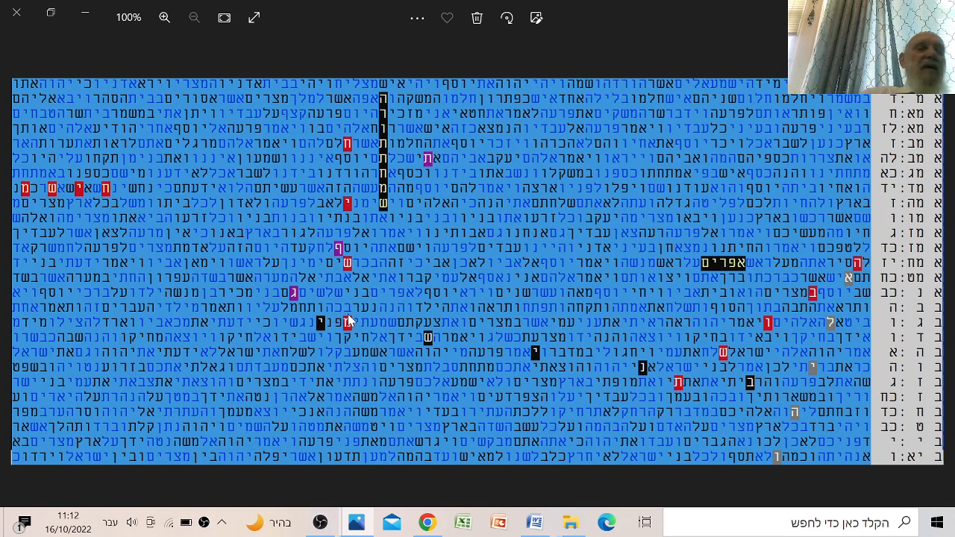
mouse_move(358, 259)
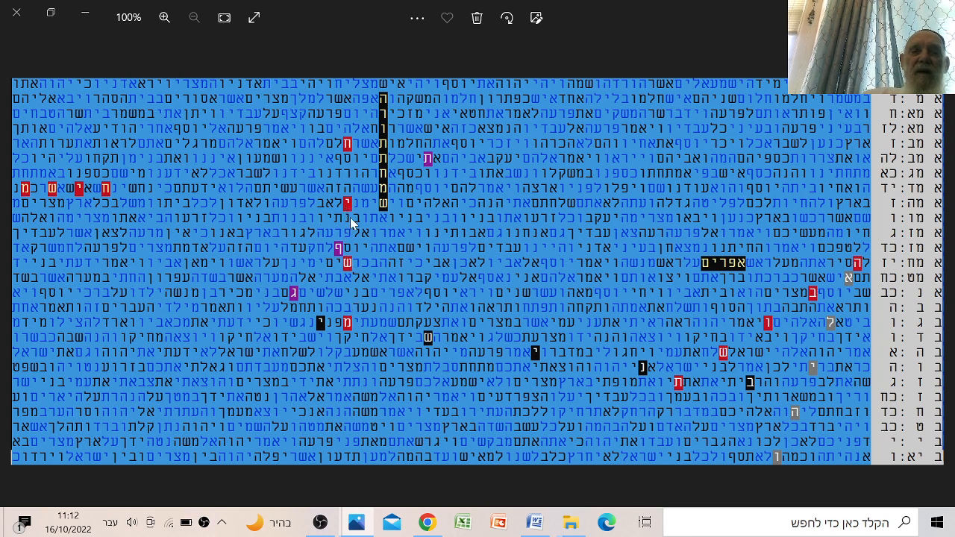
mouse_move(355, 160)
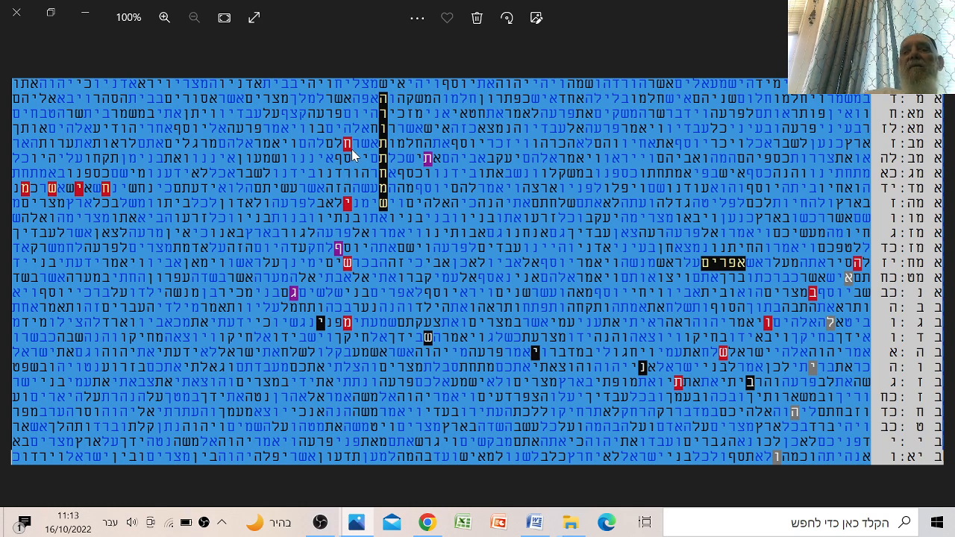
mouse_move(355, 190)
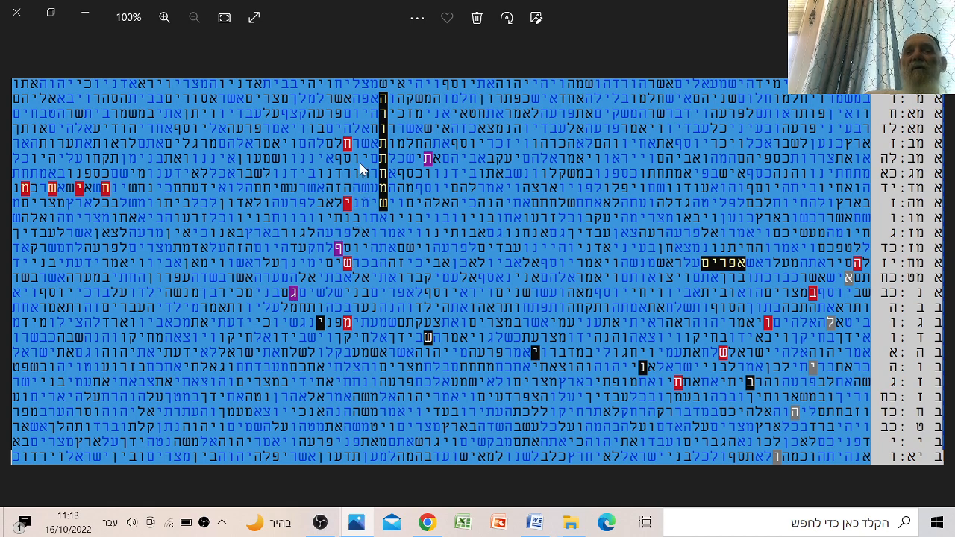
mouse_move(419, 77)
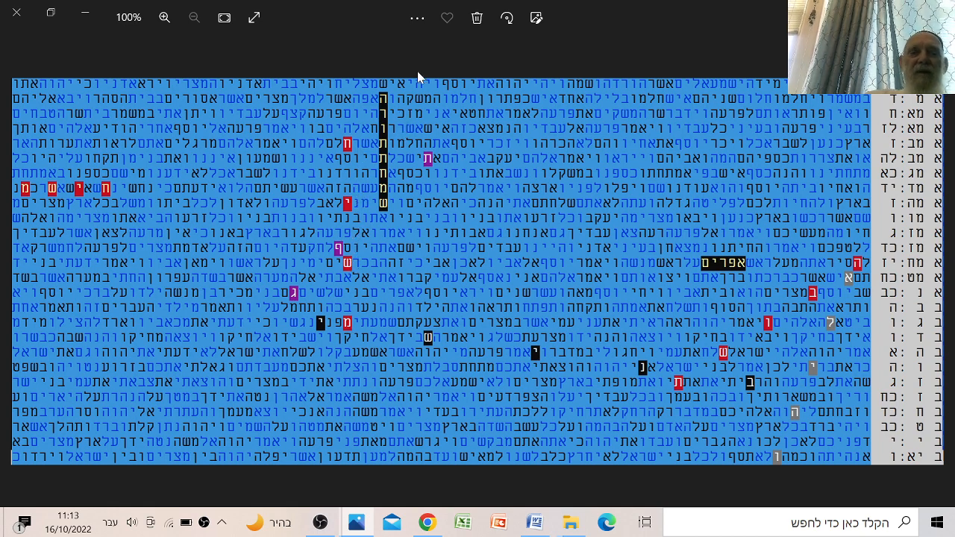
mouse_move(354, 195)
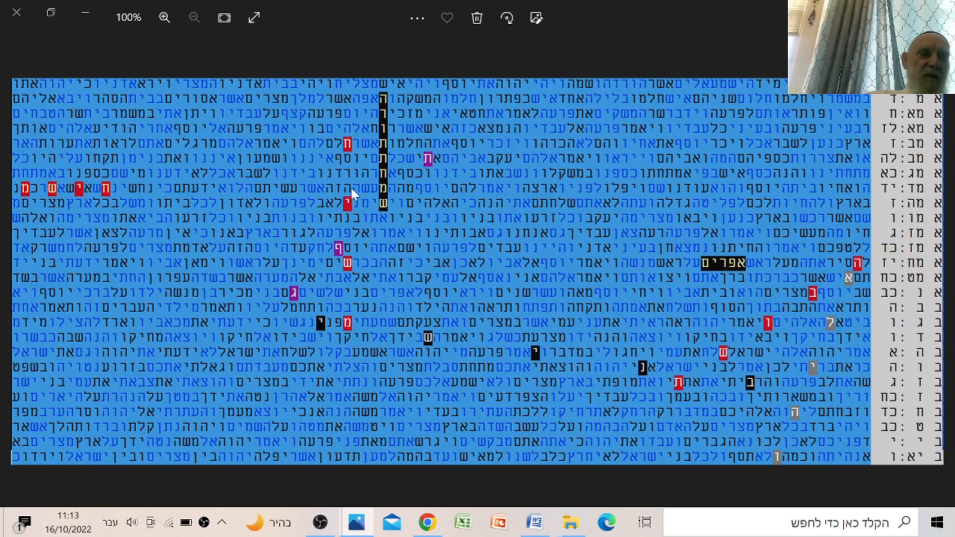
mouse_move(313, 282)
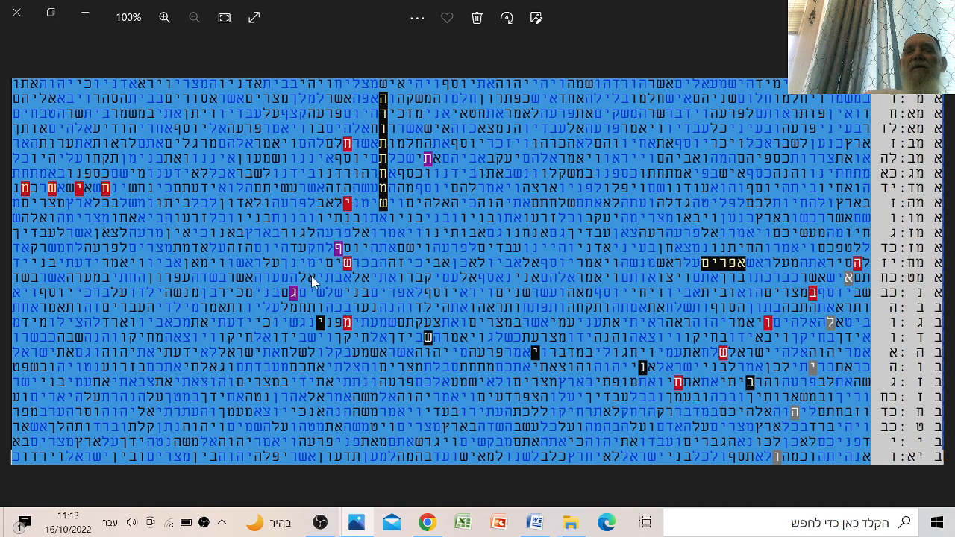
mouse_move(437, 170)
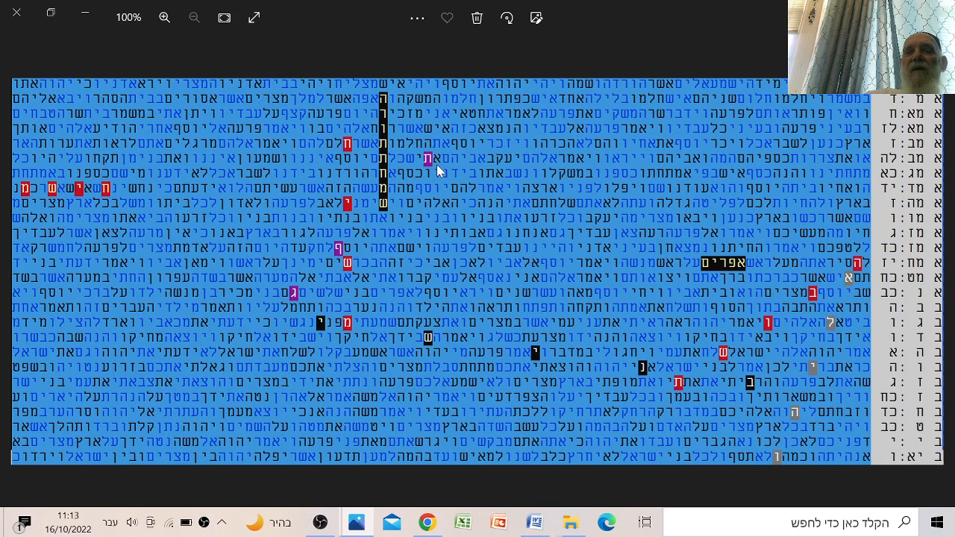
mouse_move(394, 230)
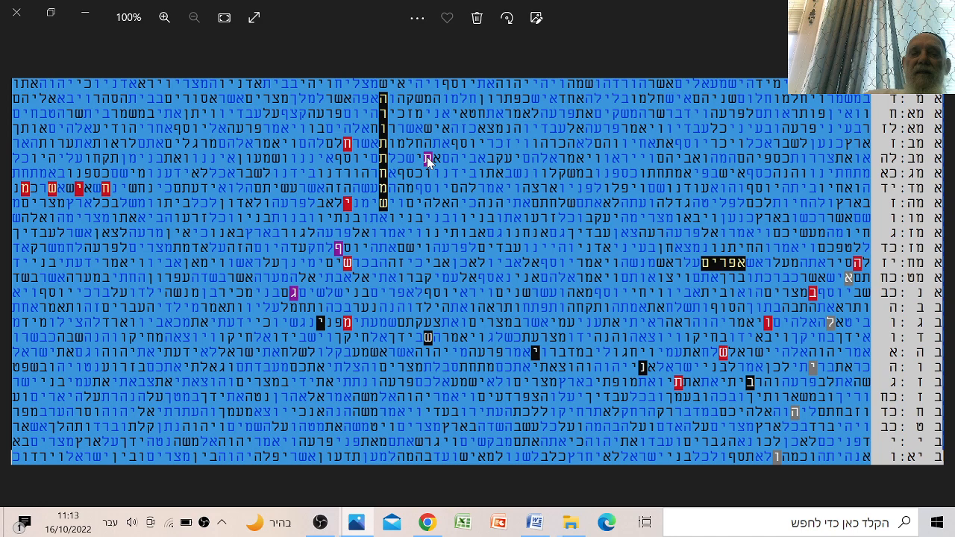
mouse_move(338, 265)
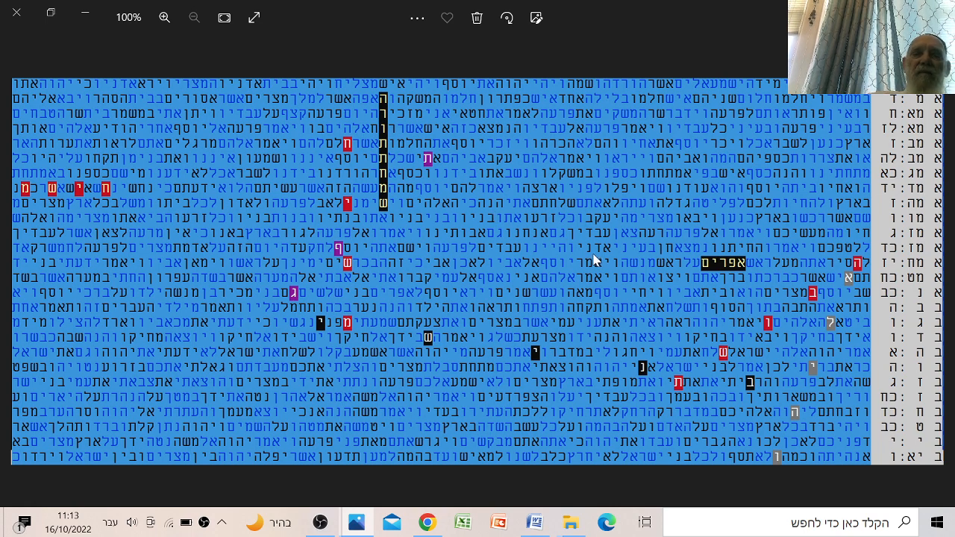
mouse_move(772, 295)
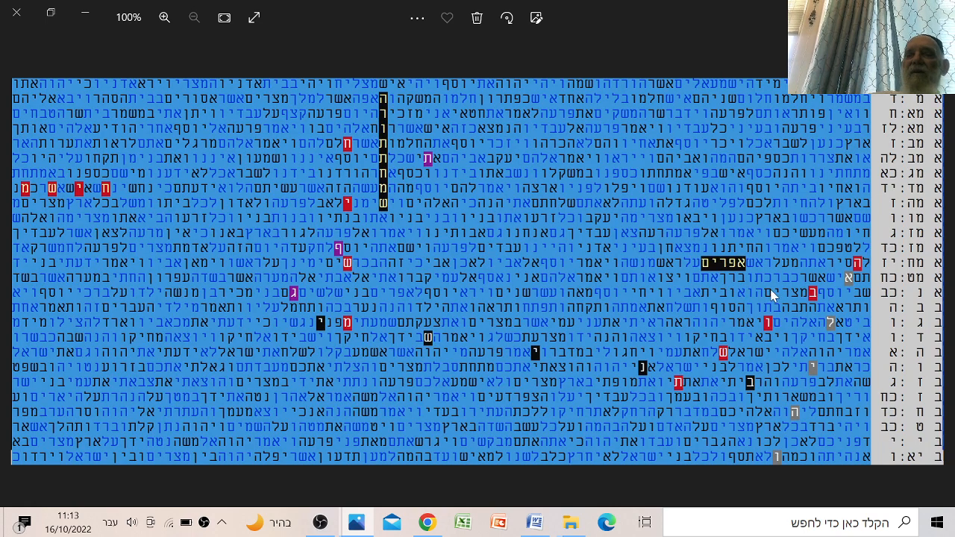
mouse_move(702, 384)
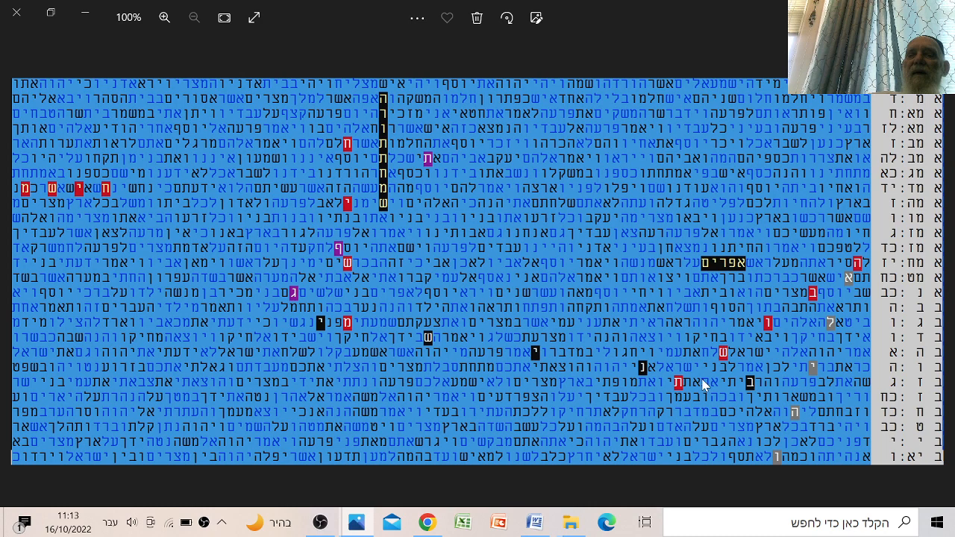
mouse_move(710, 379)
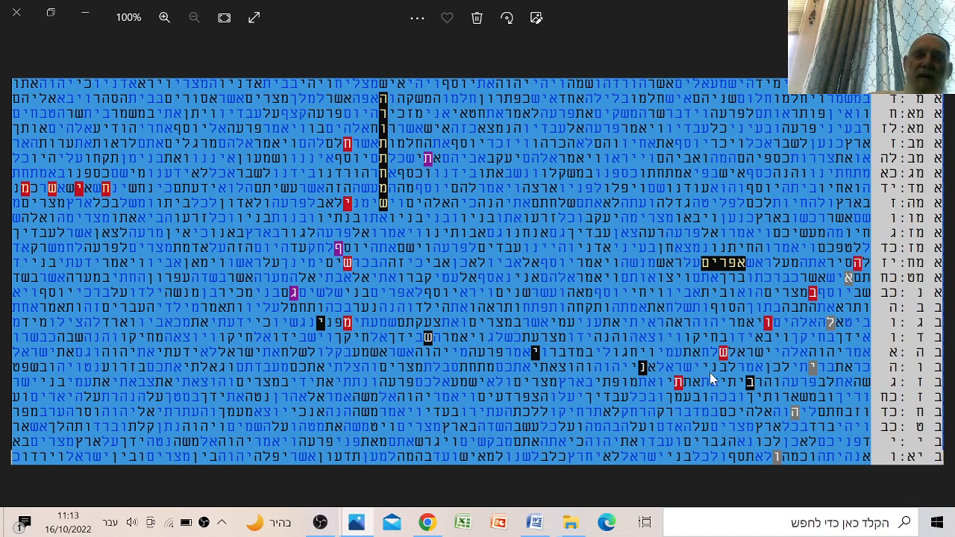
mouse_move(692, 397)
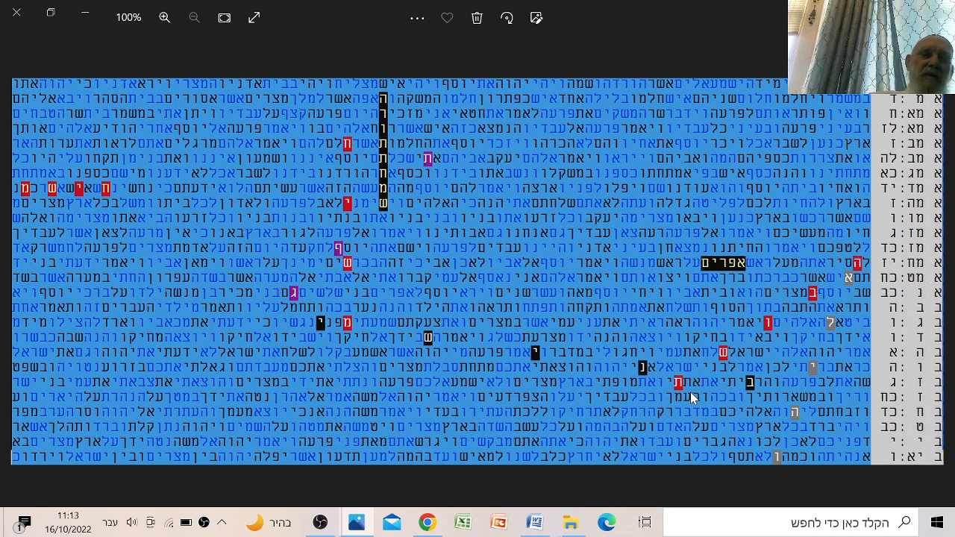
mouse_move(789, 322)
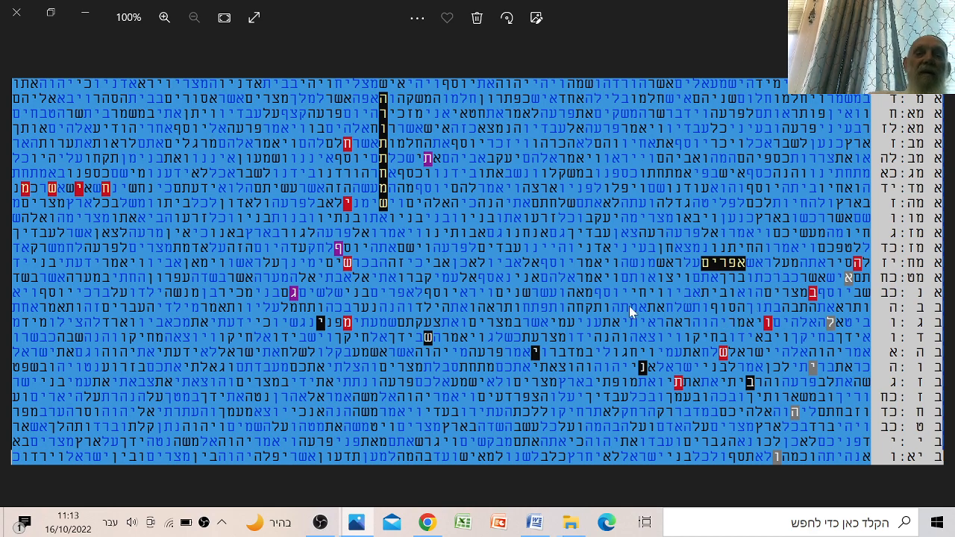
mouse_move(286, 340)
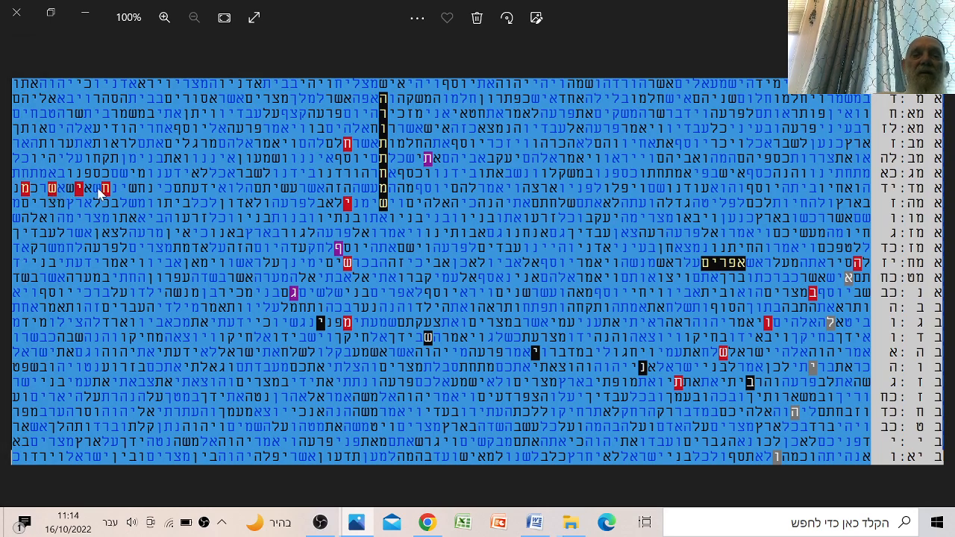
mouse_move(343, 191)
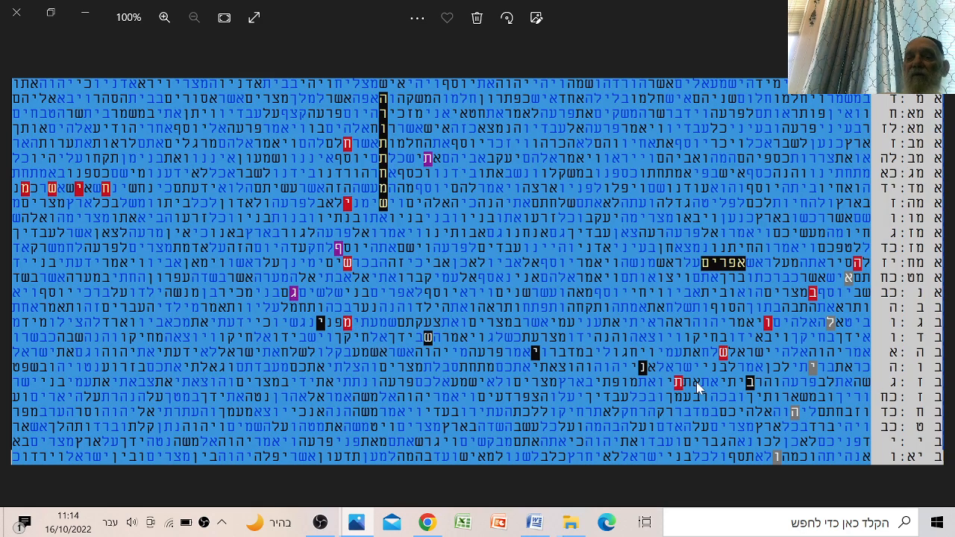
mouse_move(498, 356)
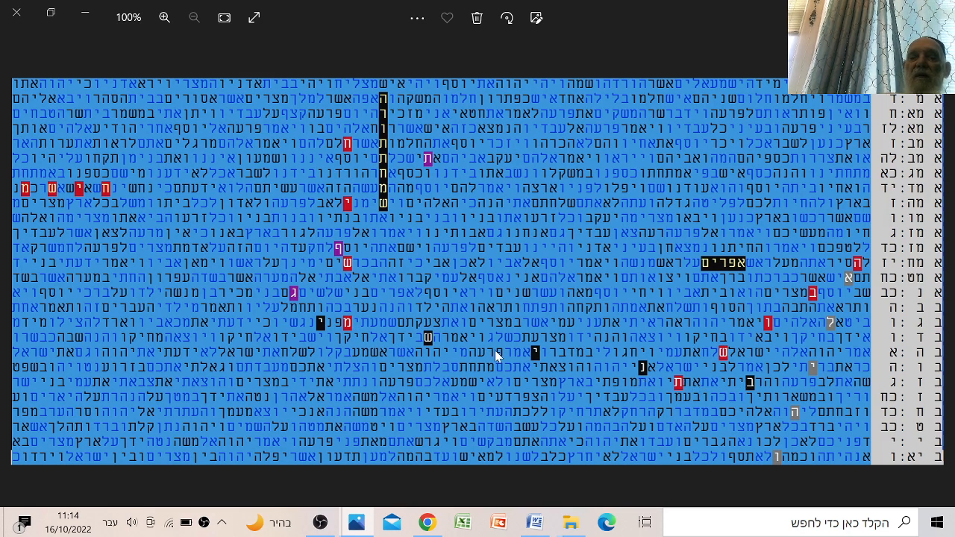
mouse_move(822, 337)
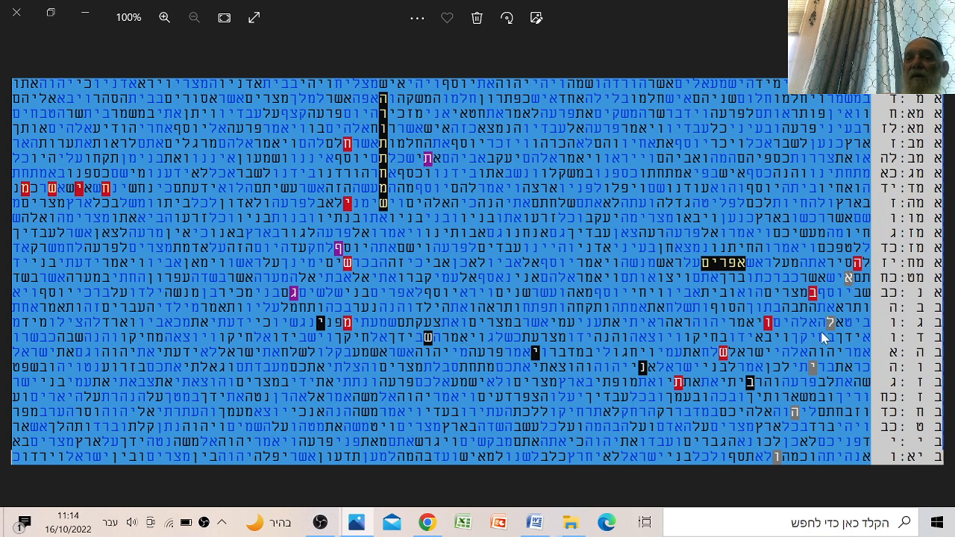
mouse_move(764, 296)
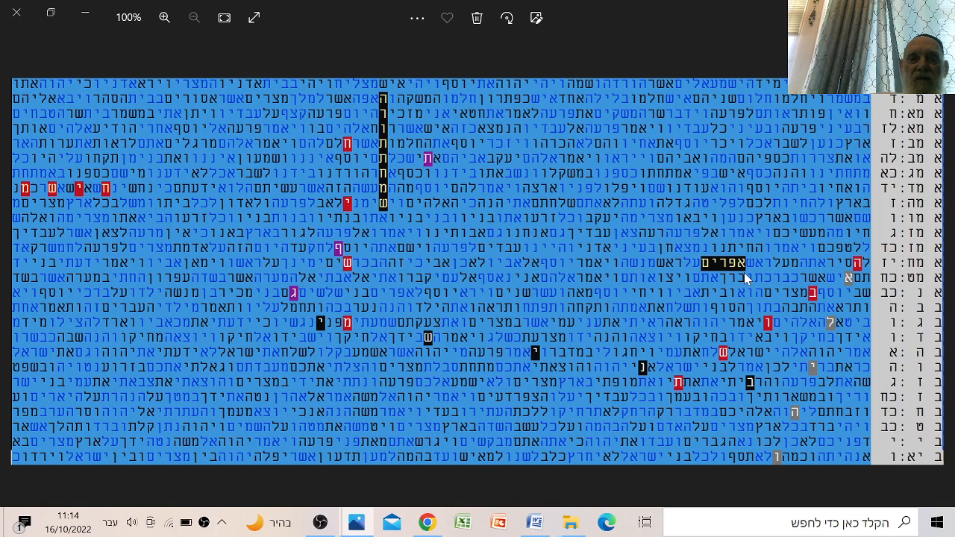
mouse_move(336, 240)
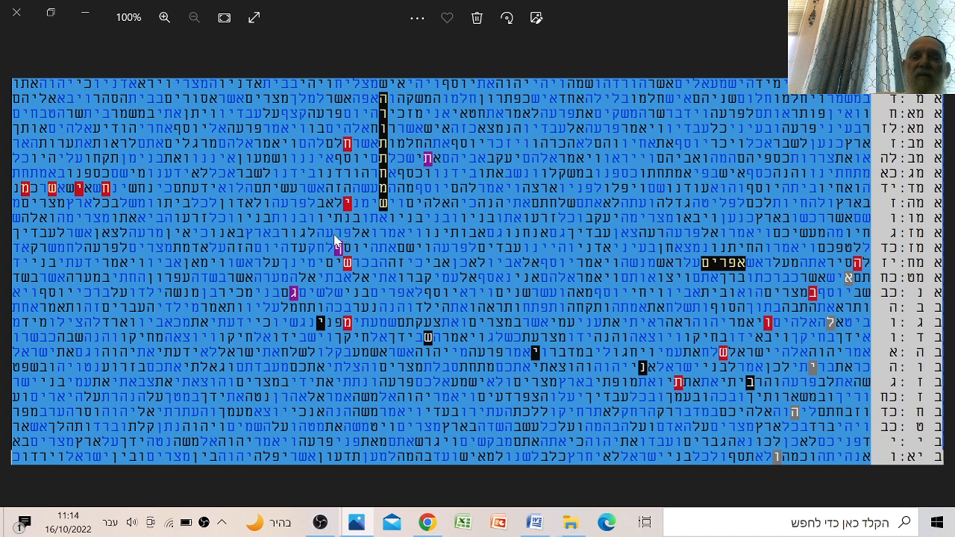
mouse_move(373, 244)
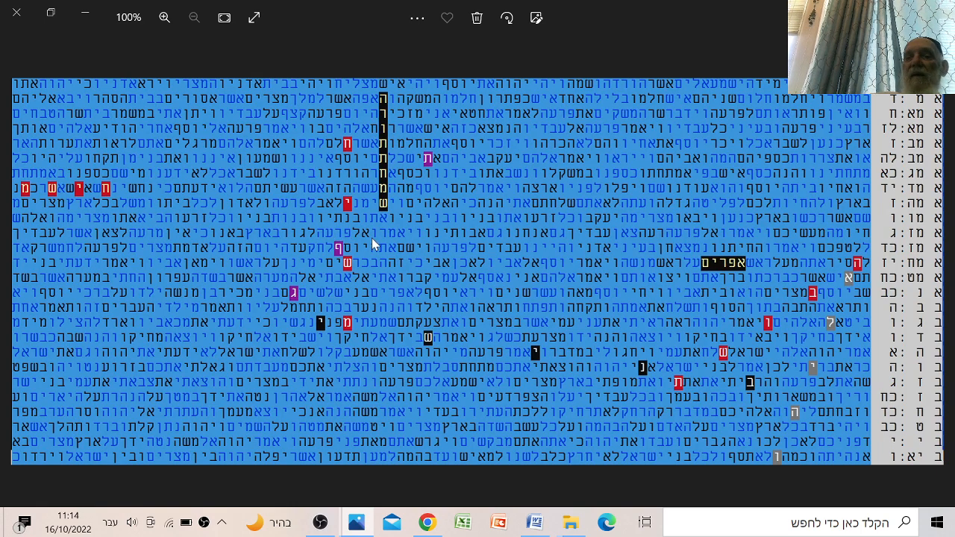
mouse_move(393, 107)
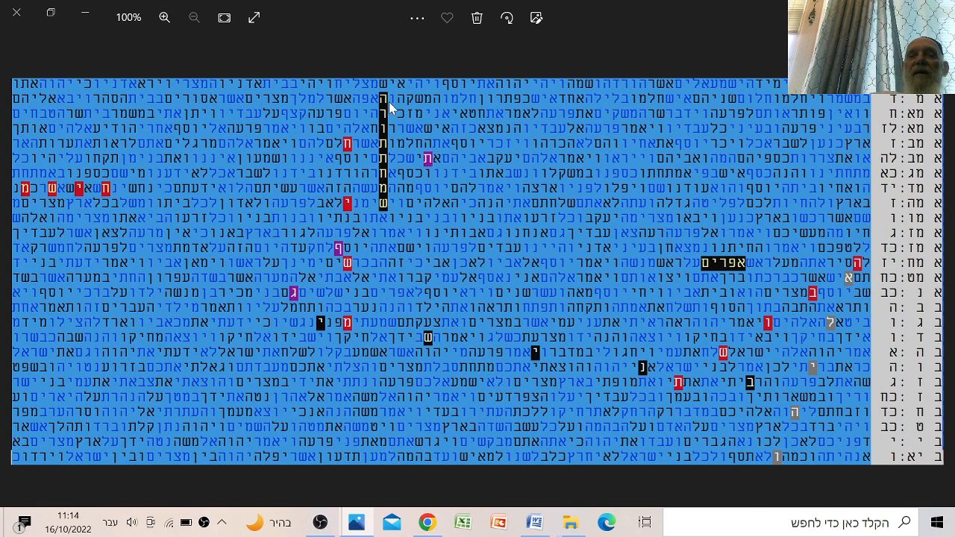
mouse_move(385, 233)
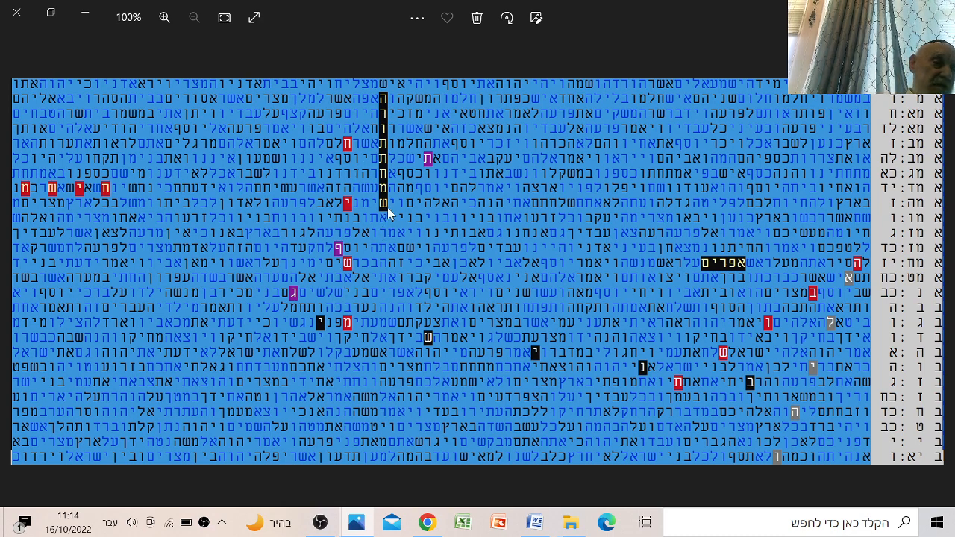
mouse_move(399, 192)
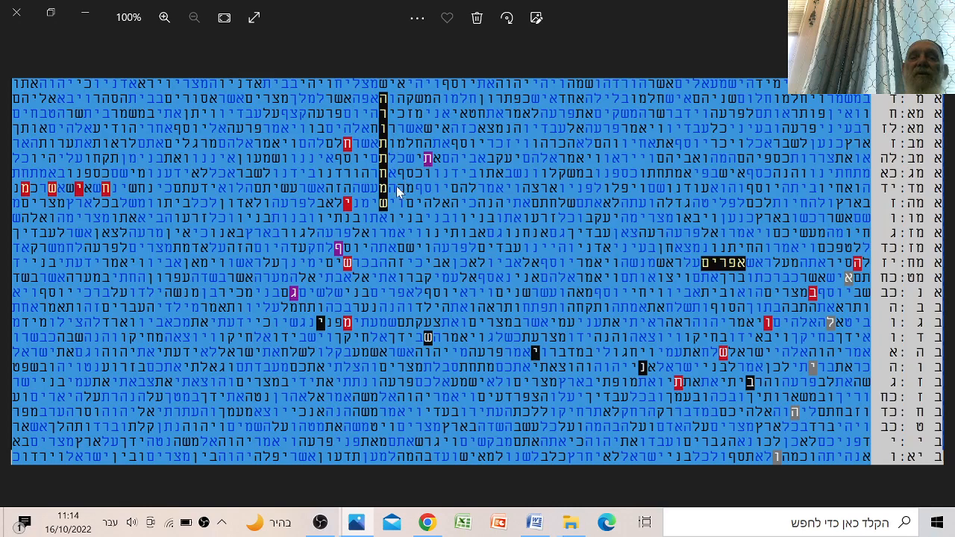
mouse_move(403, 287)
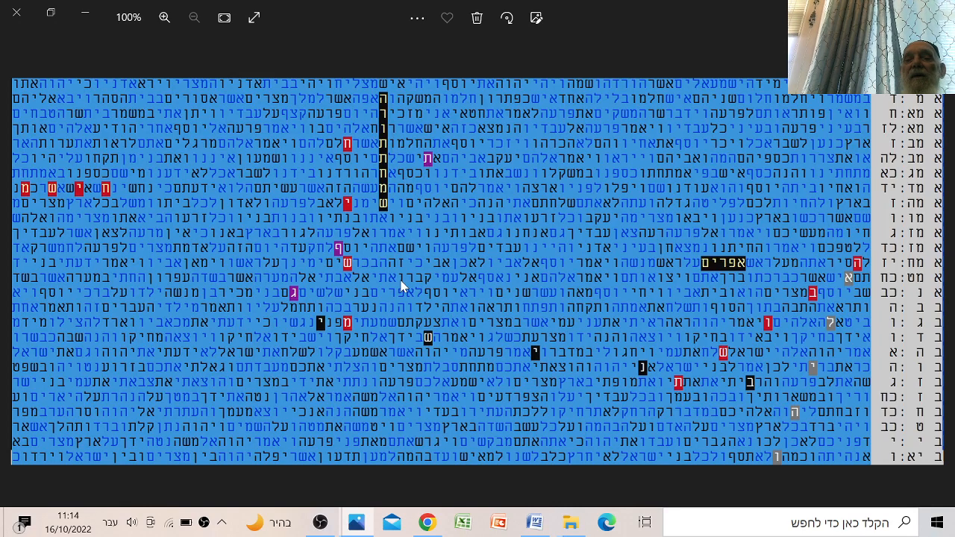
mouse_move(757, 315)
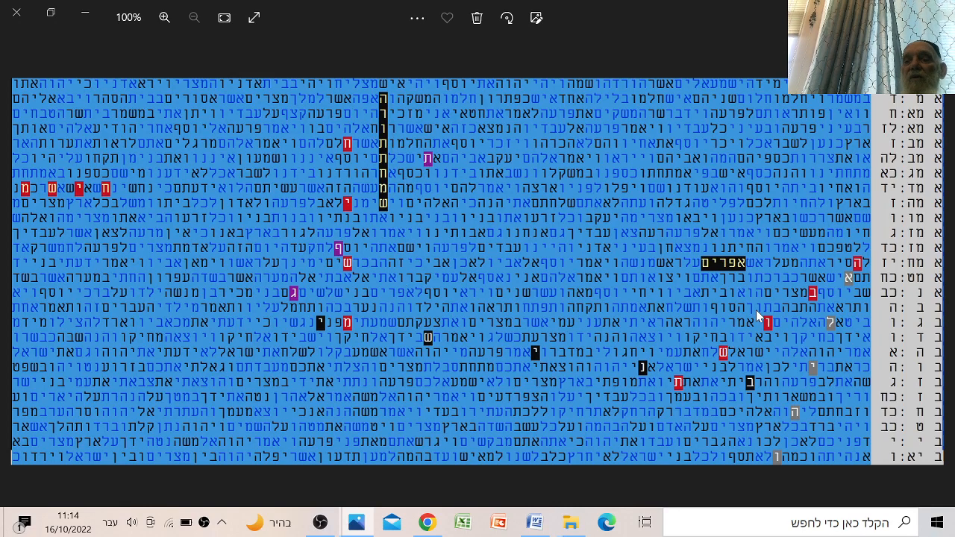
mouse_move(700, 392)
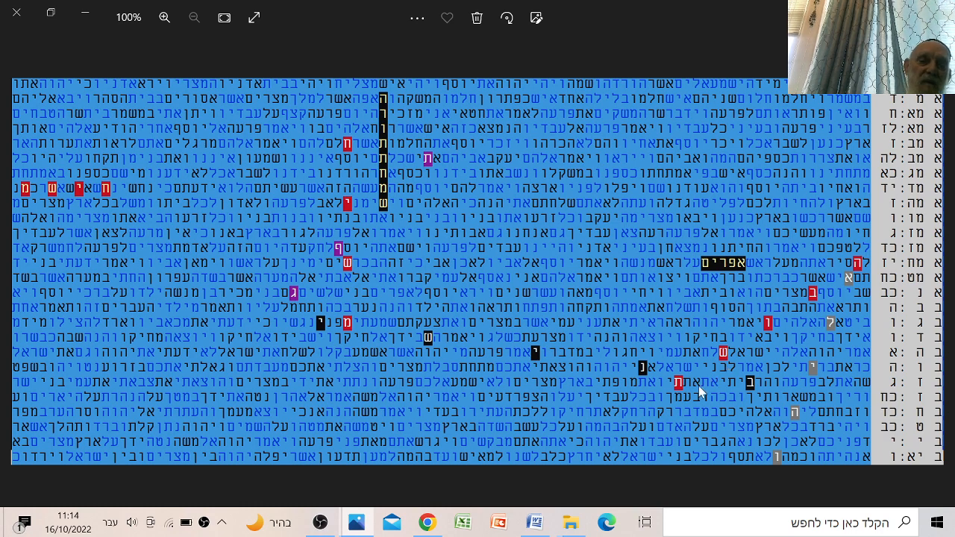
mouse_move(693, 399)
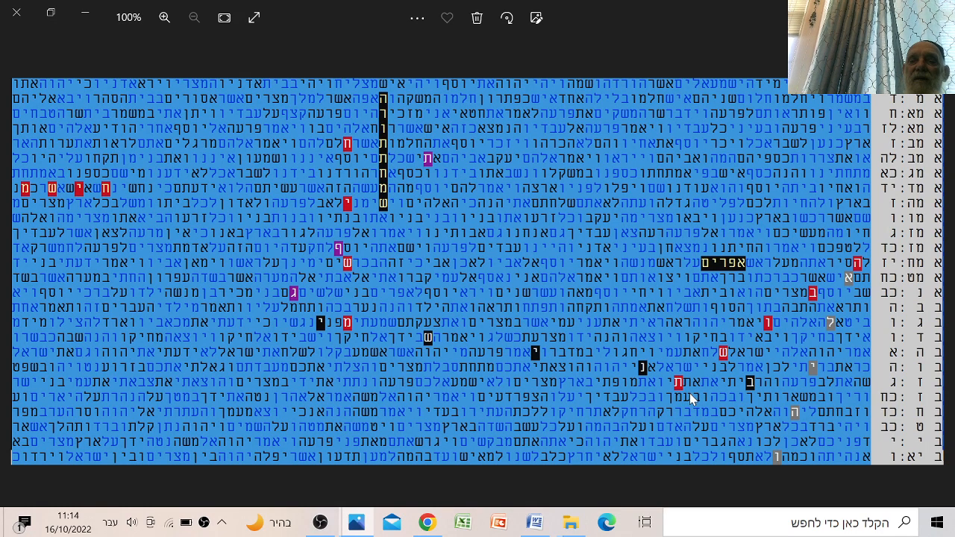
mouse_move(625, 409)
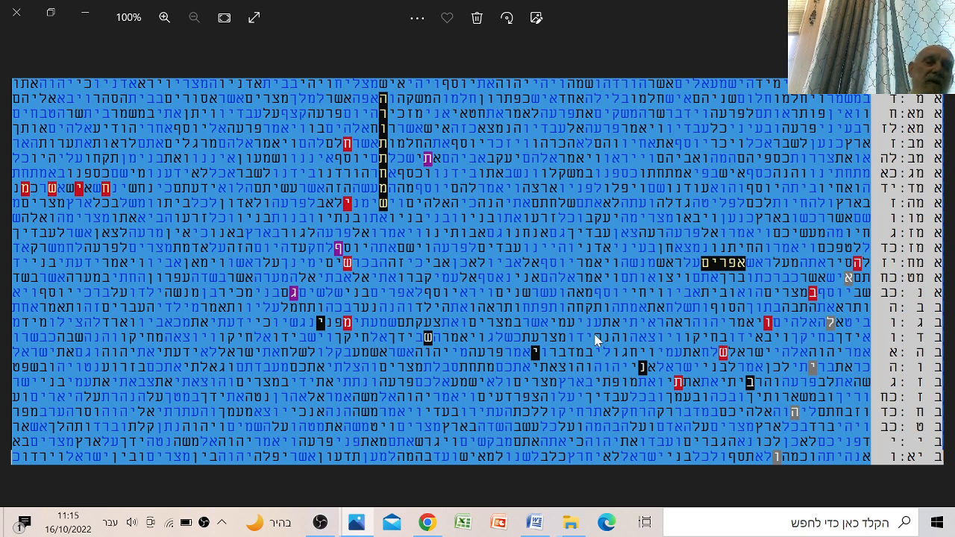
mouse_move(679, 381)
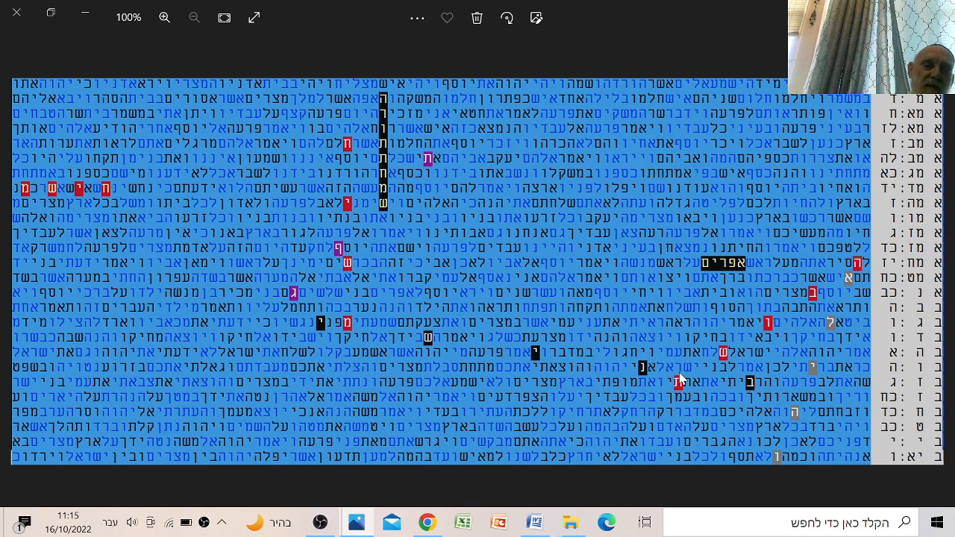
mouse_move(746, 218)
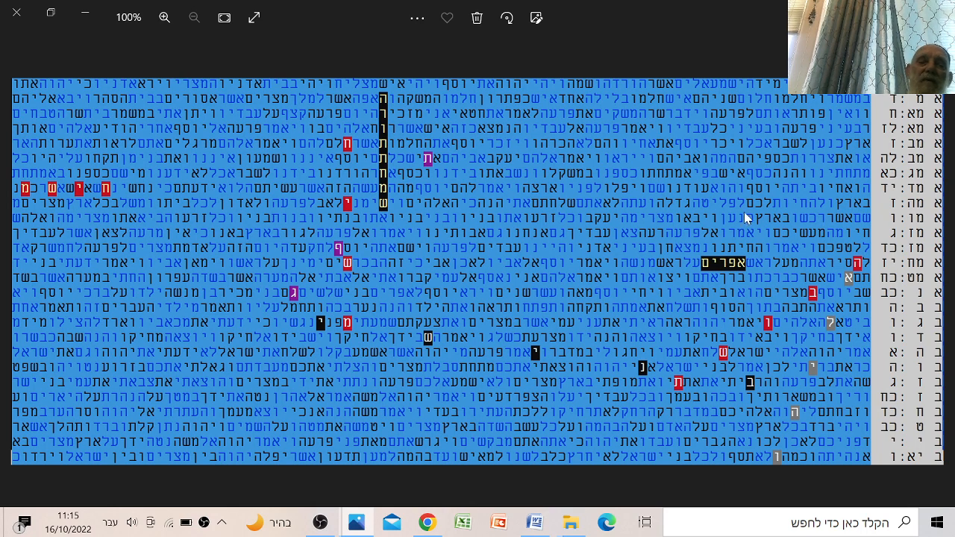
mouse_move(662, 252)
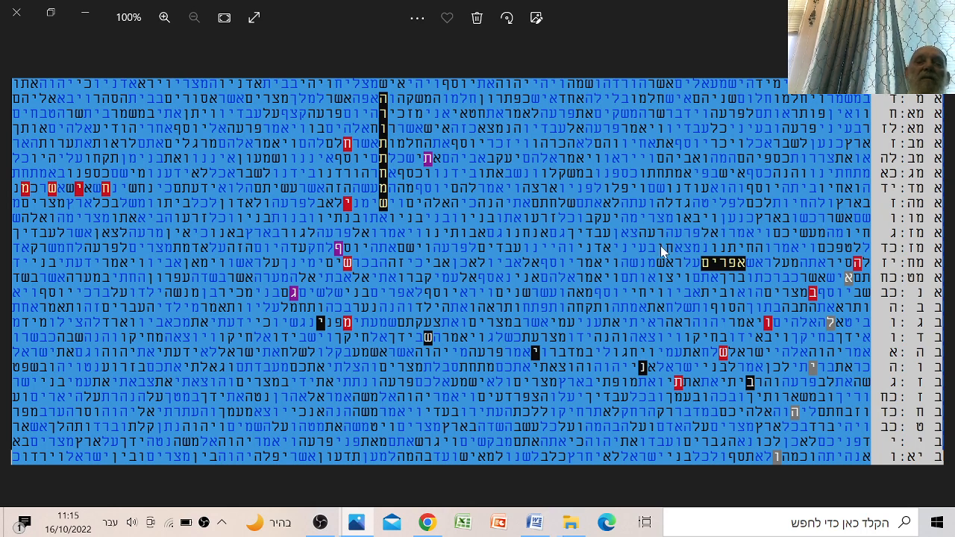
mouse_move(619, 251)
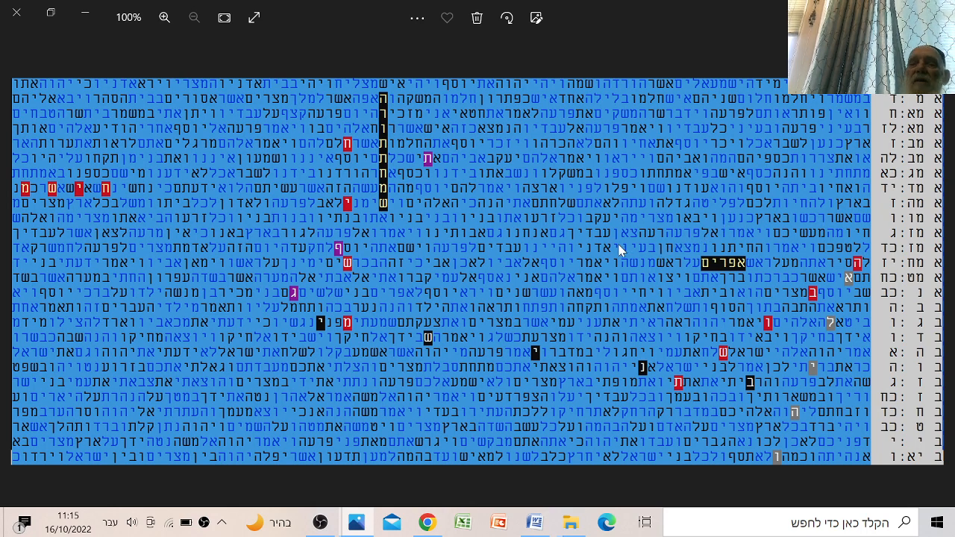
mouse_move(619, 219)
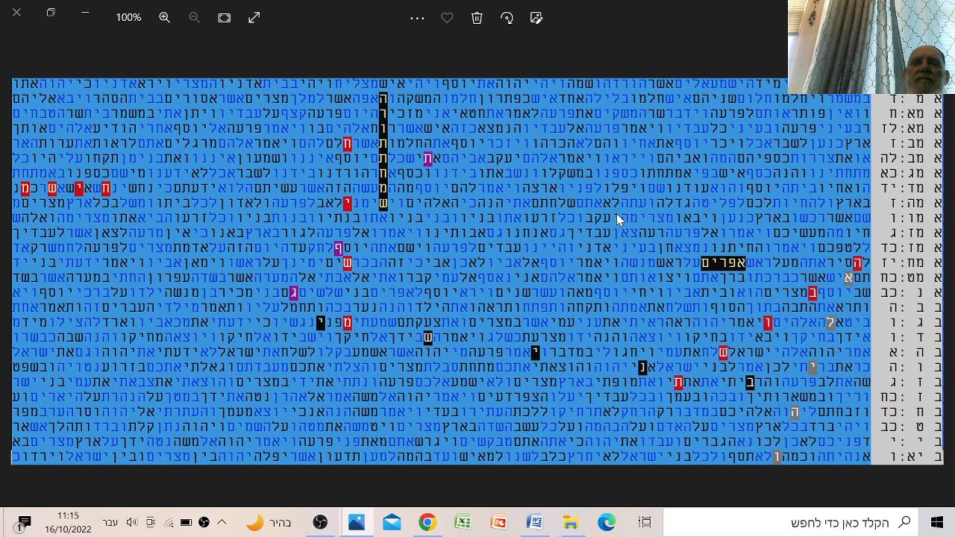
mouse_move(626, 254)
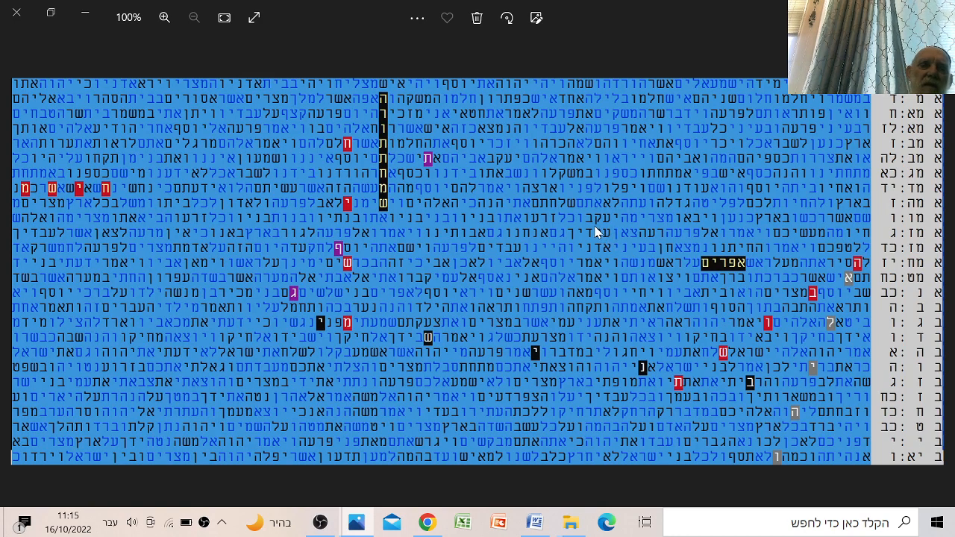
mouse_move(589, 219)
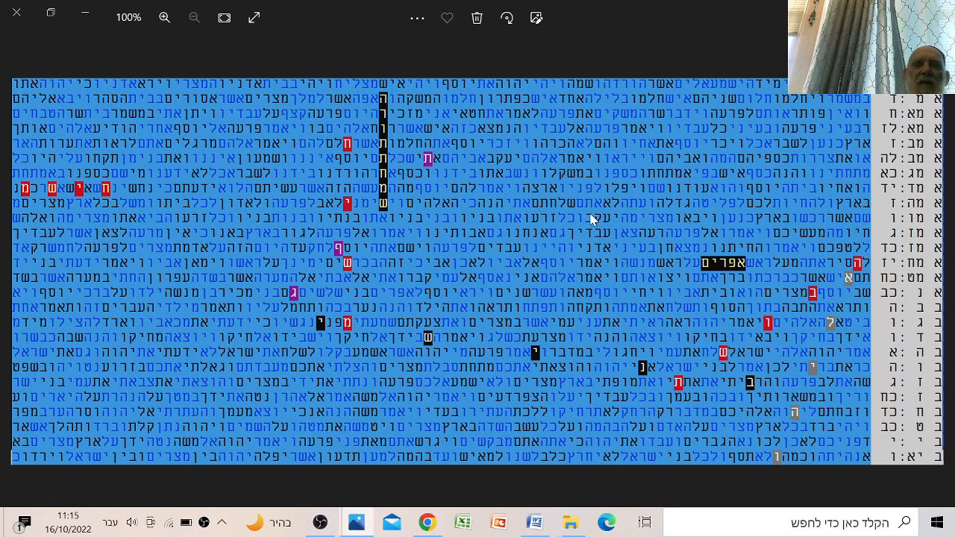
mouse_move(586, 220)
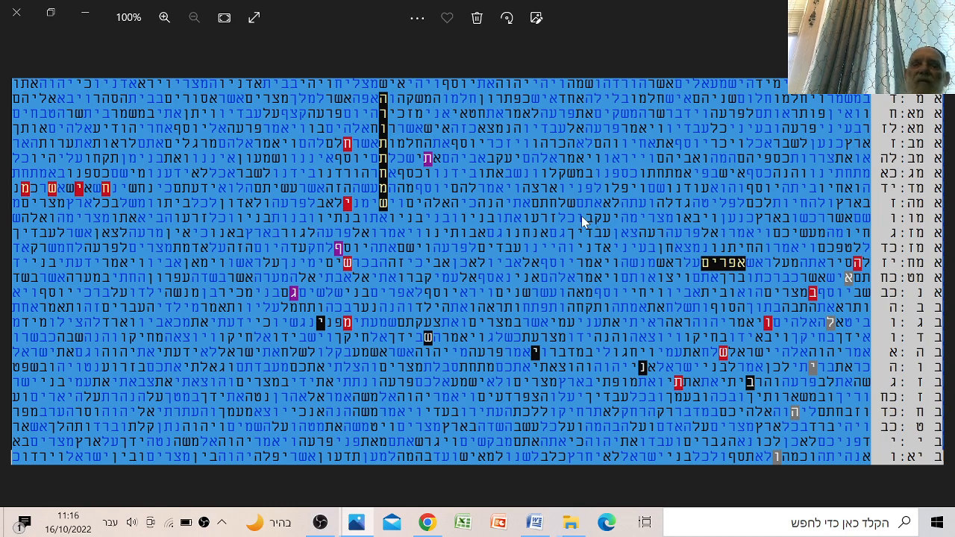
mouse_move(584, 201)
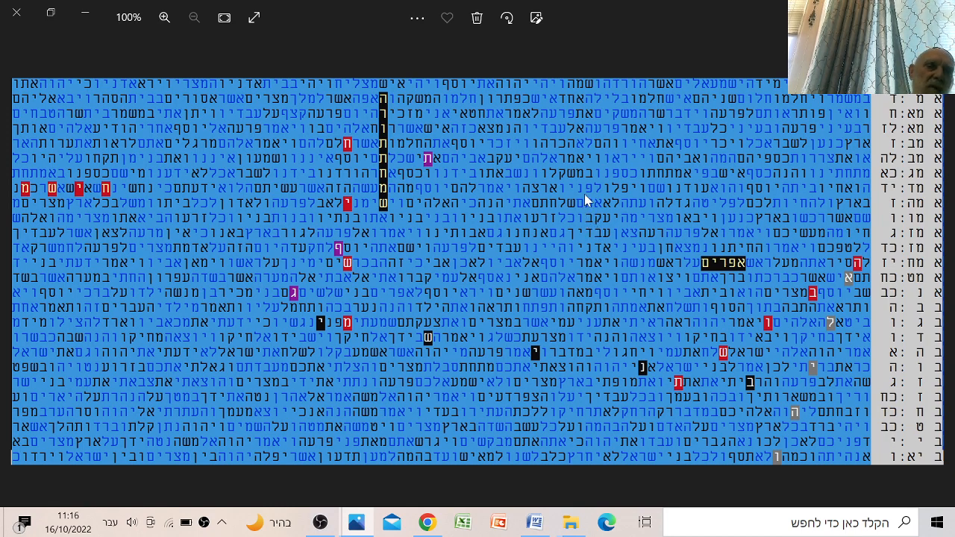
mouse_move(556, 231)
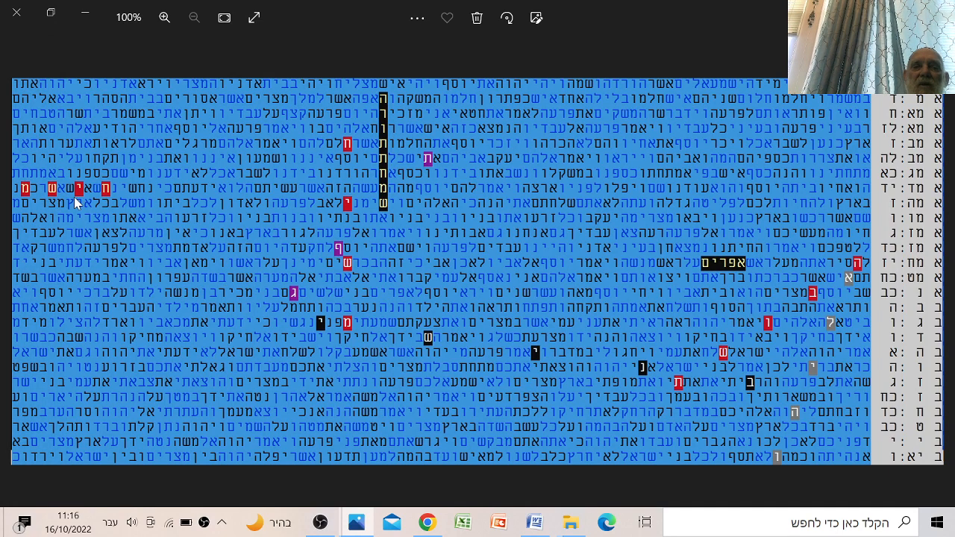
mouse_move(352, 137)
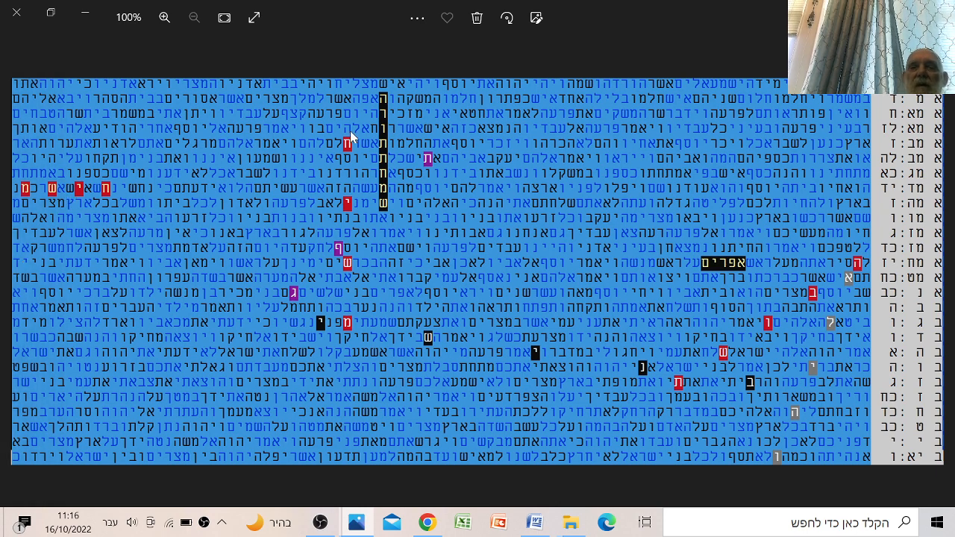
mouse_move(348, 318)
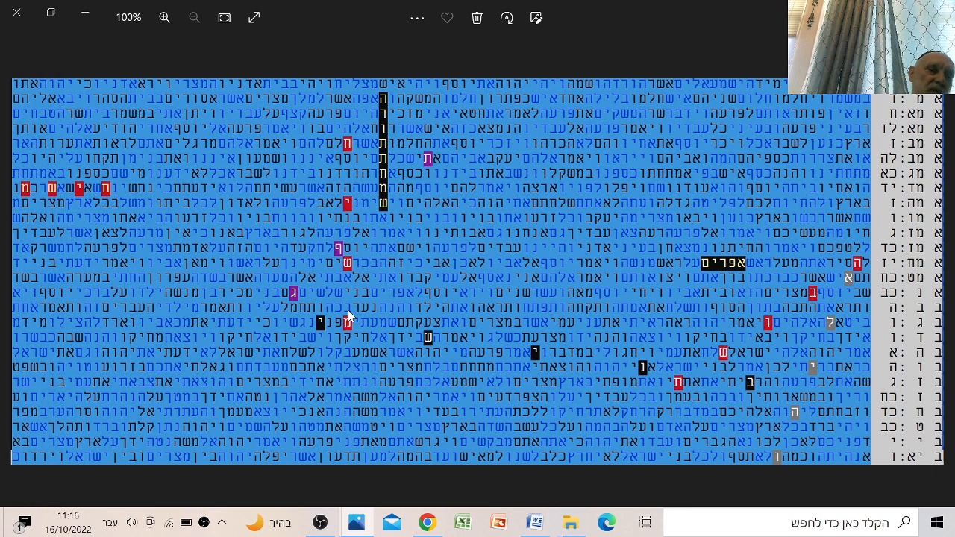
mouse_move(358, 240)
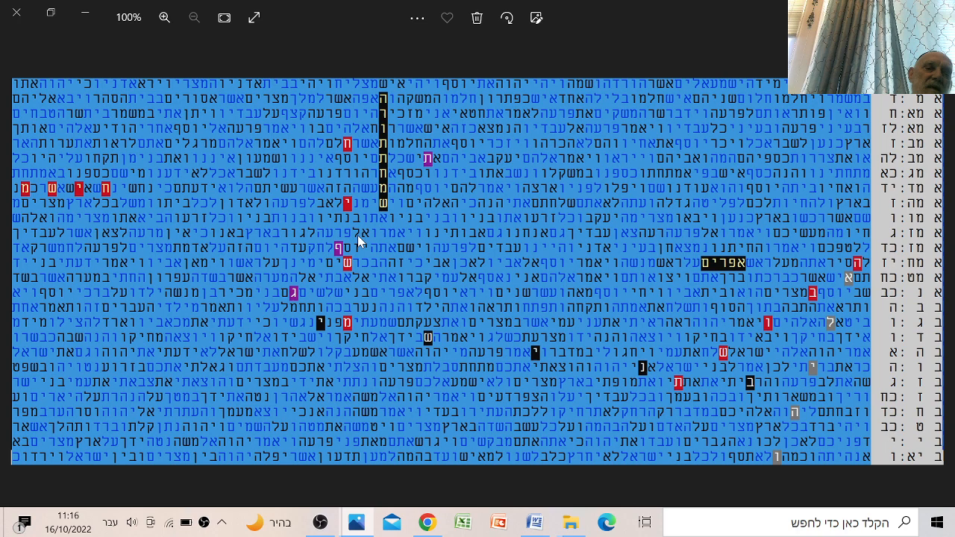
mouse_move(378, 292)
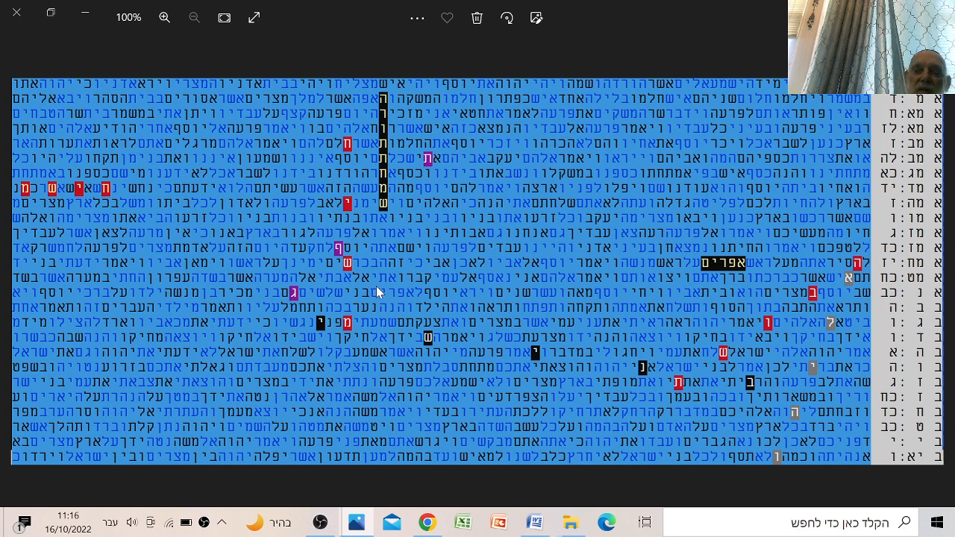